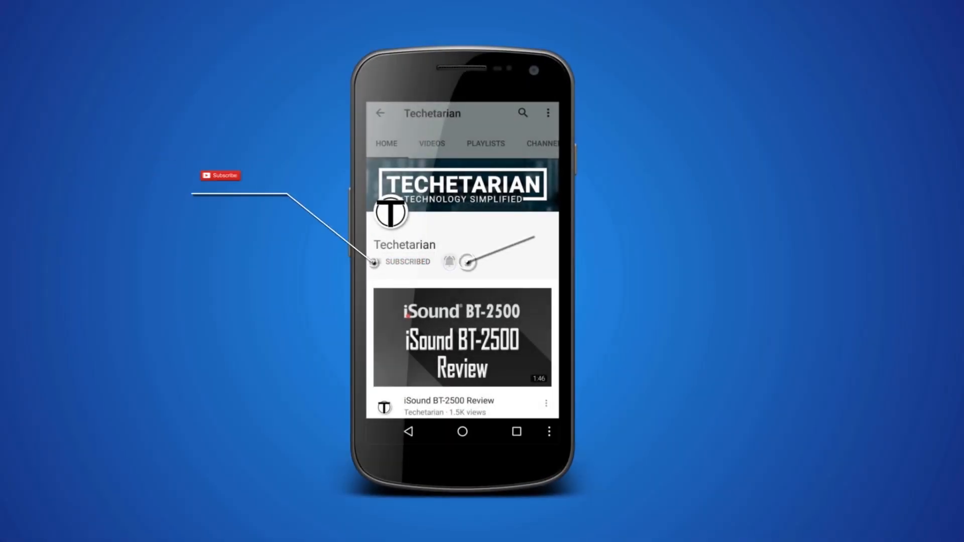
# Open the Files Required folder and select the pw10-free.exe installer.
pyautogui.click(449, 261)
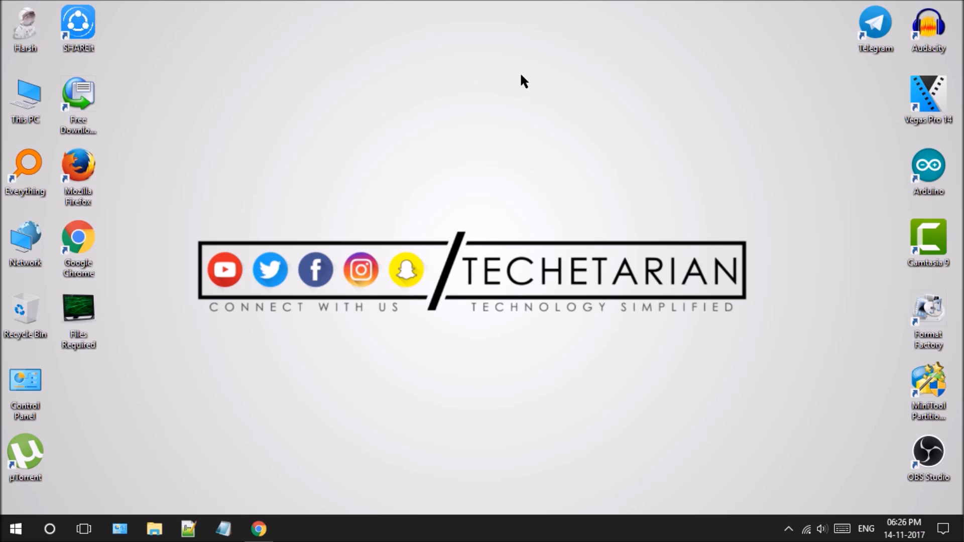
pyautogui.doubleClick(78, 307)
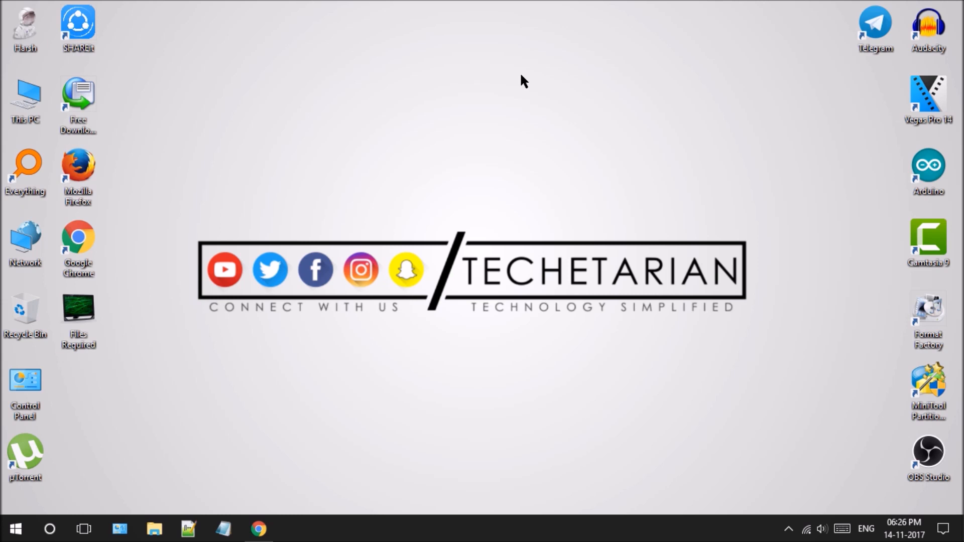
pyautogui.click(78, 307)
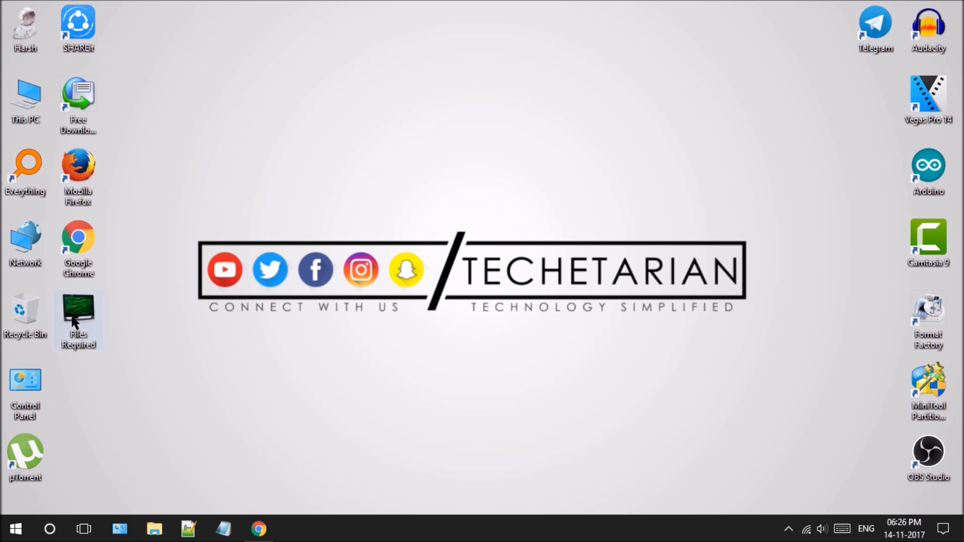
pyautogui.doubleClick(77, 316)
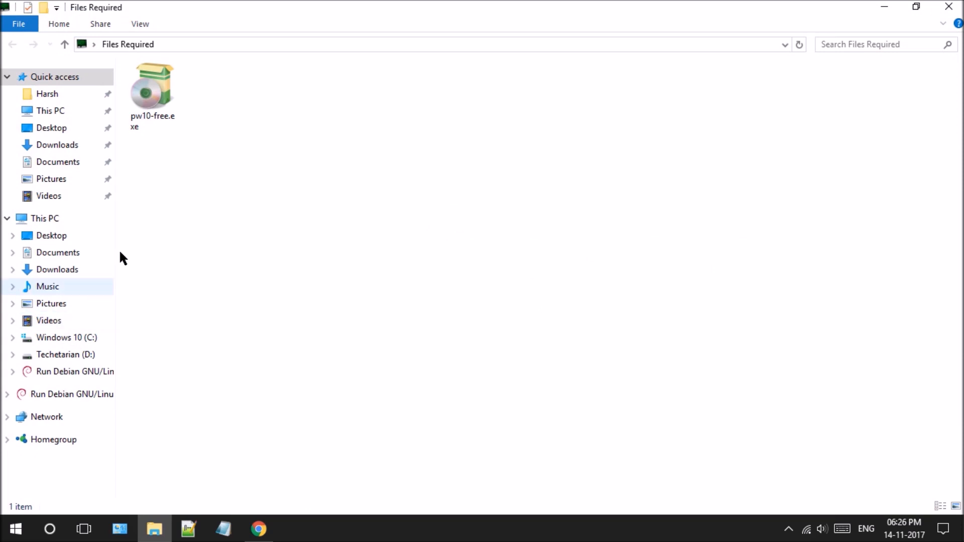
pyautogui.click(152, 93)
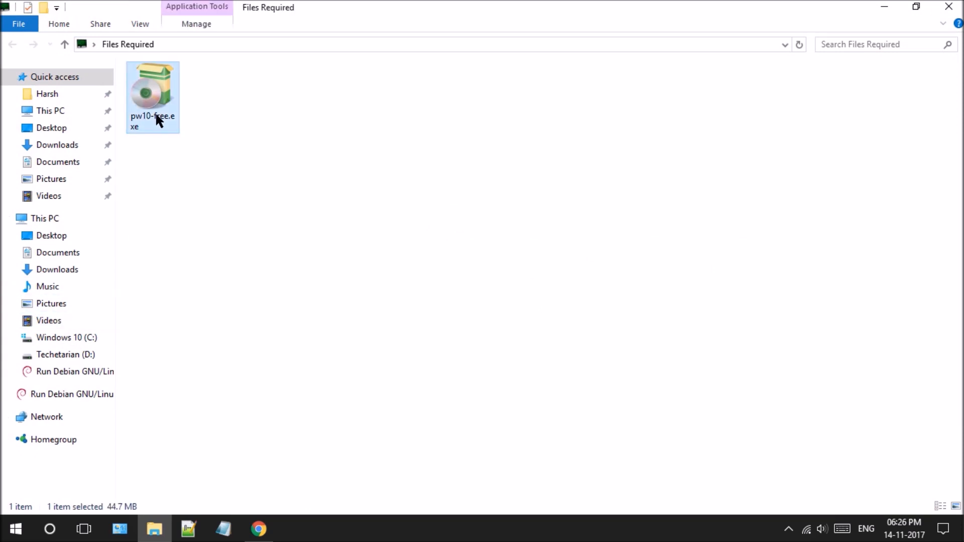
pyautogui.moveTo(916, 7)
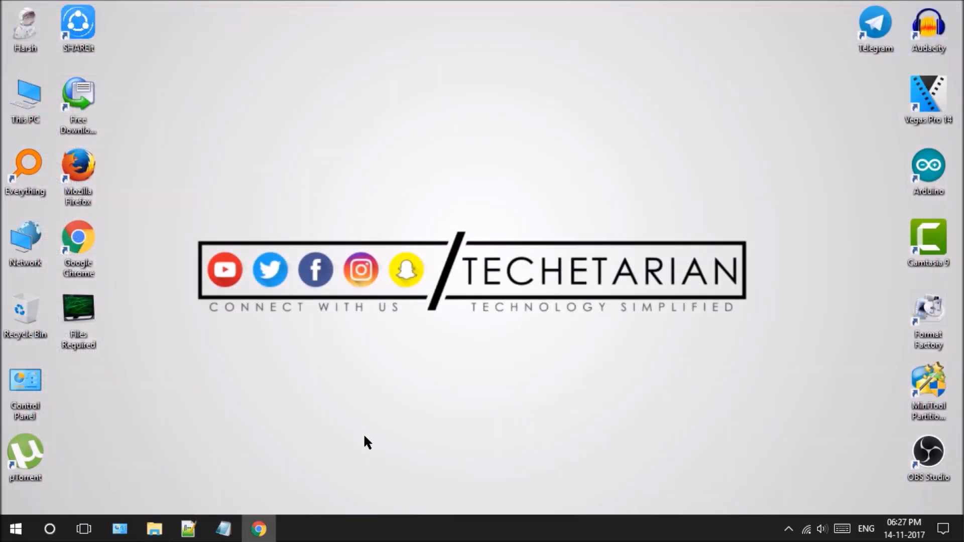
# Browse the partitionwizard.com download page to review the Free 10.2 and trial editions.
pyautogui.click(258, 529)
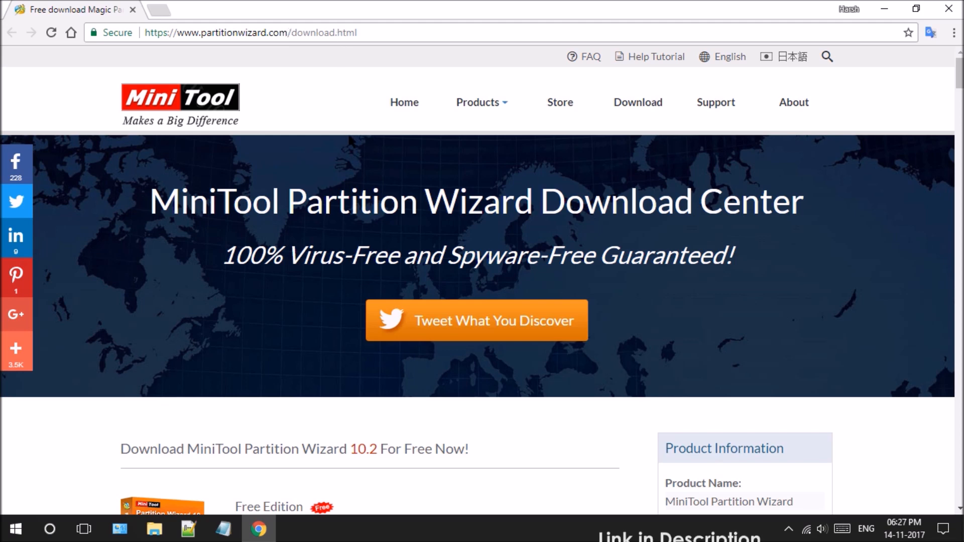
pyautogui.scroll(-3)
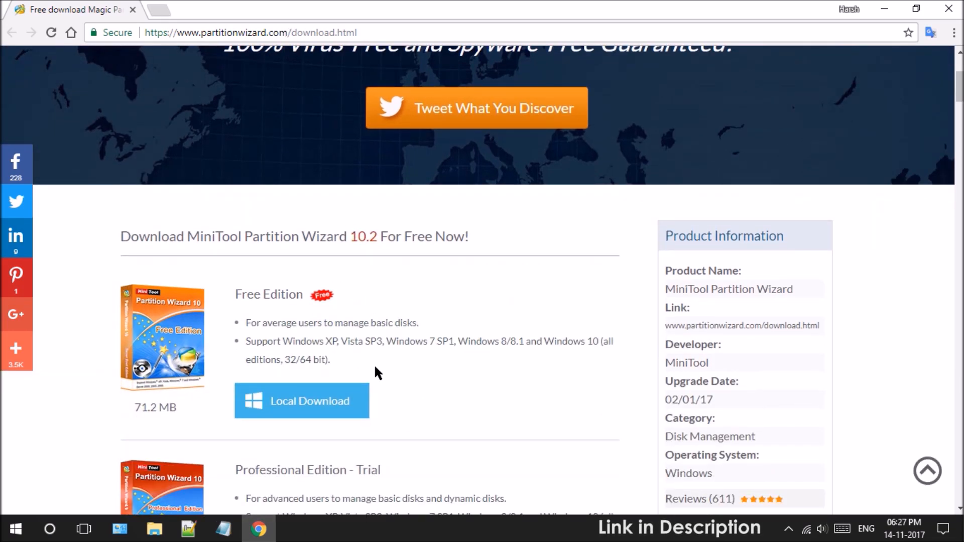
pyautogui.moveTo(277, 313)
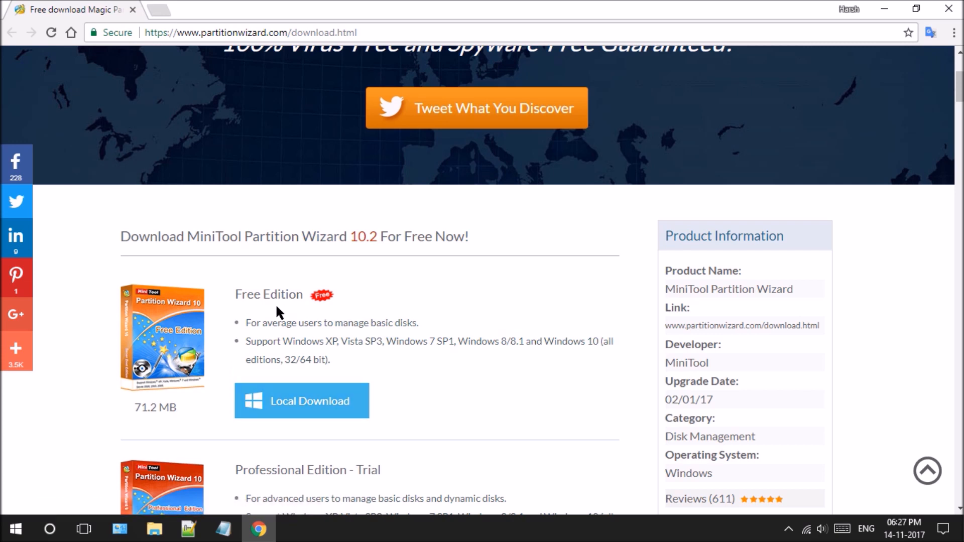
pyautogui.moveTo(323, 313)
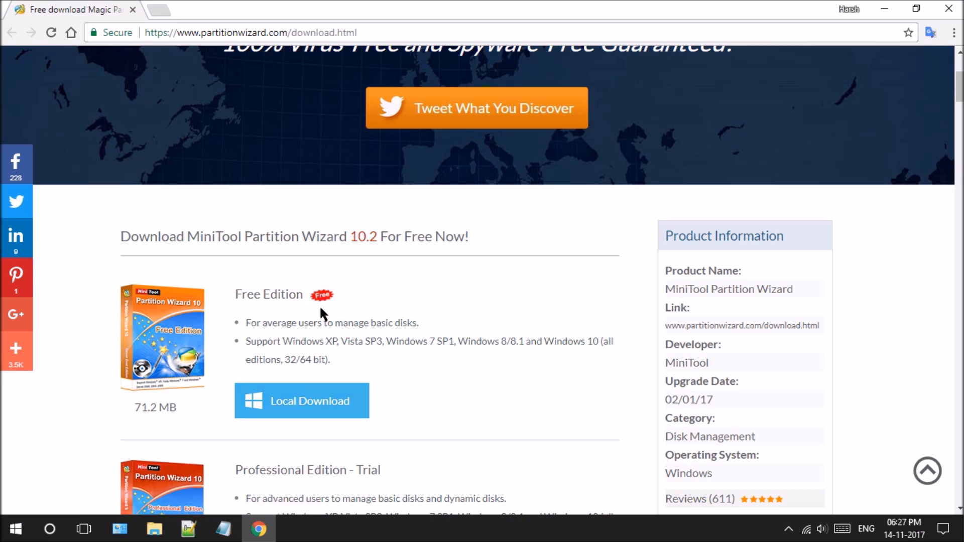
pyautogui.scroll(-3)
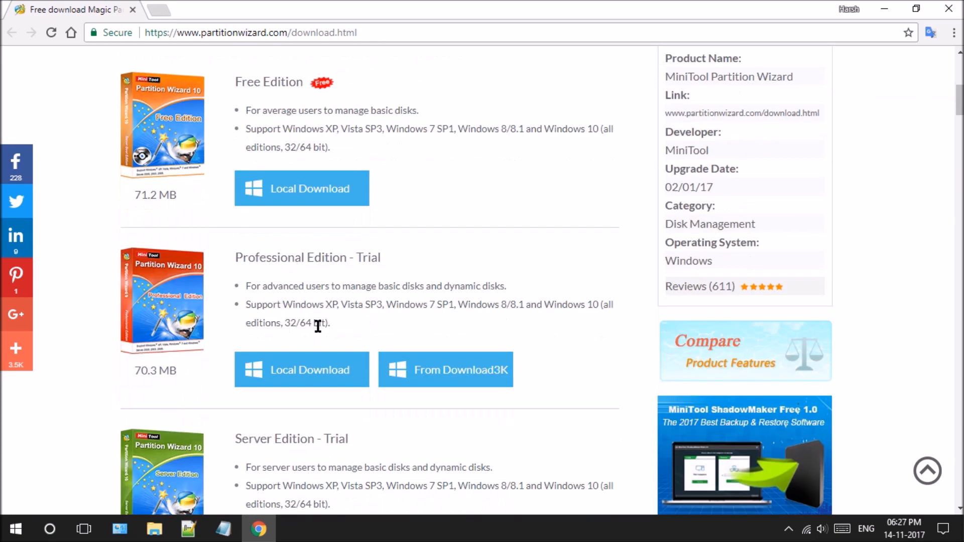
pyautogui.scroll(3)
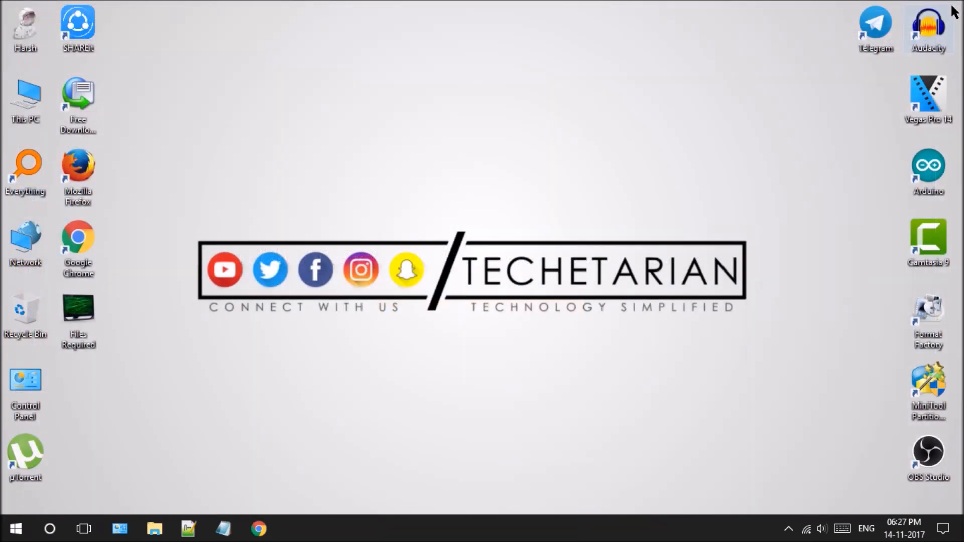
pyautogui.moveTo(505, 233)
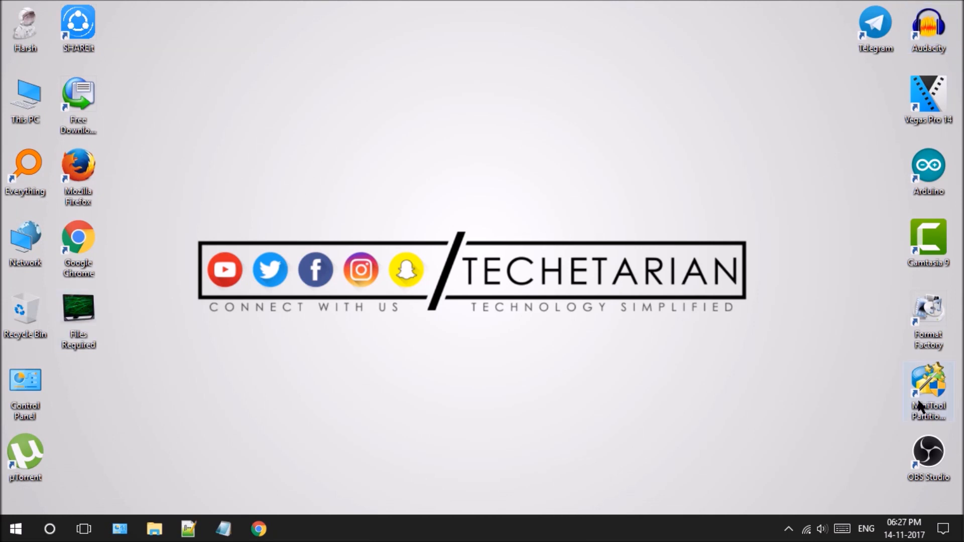
# Launch MiniTool Partition Wizard Free 10.2.1, approving UAC and declining the new-version download.
pyautogui.doubleClick(928, 382)
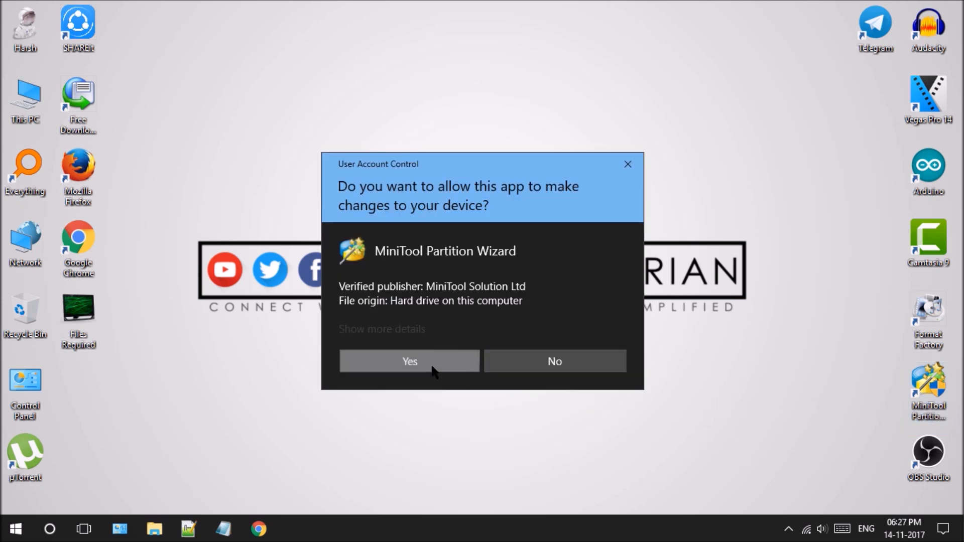
pyautogui.click(408, 361)
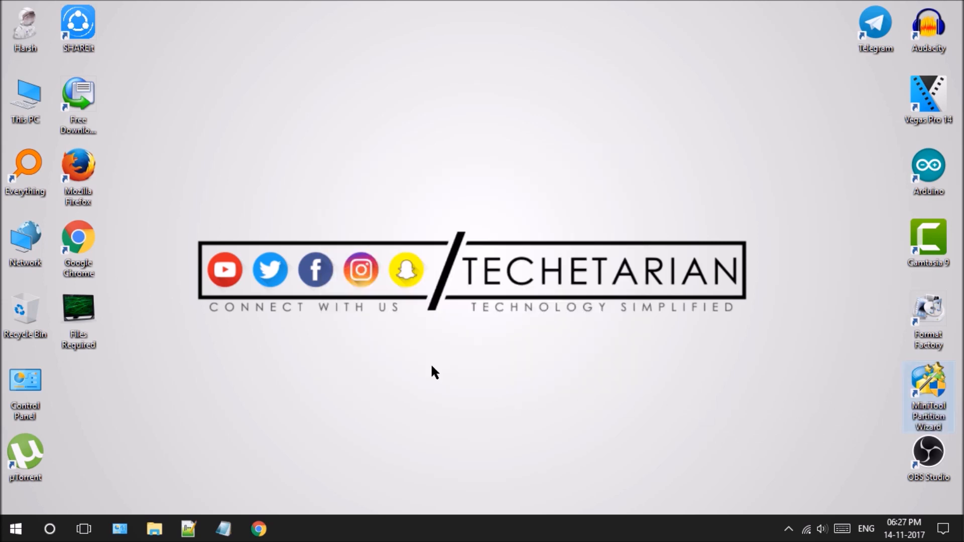
pyautogui.doubleClick(929, 382)
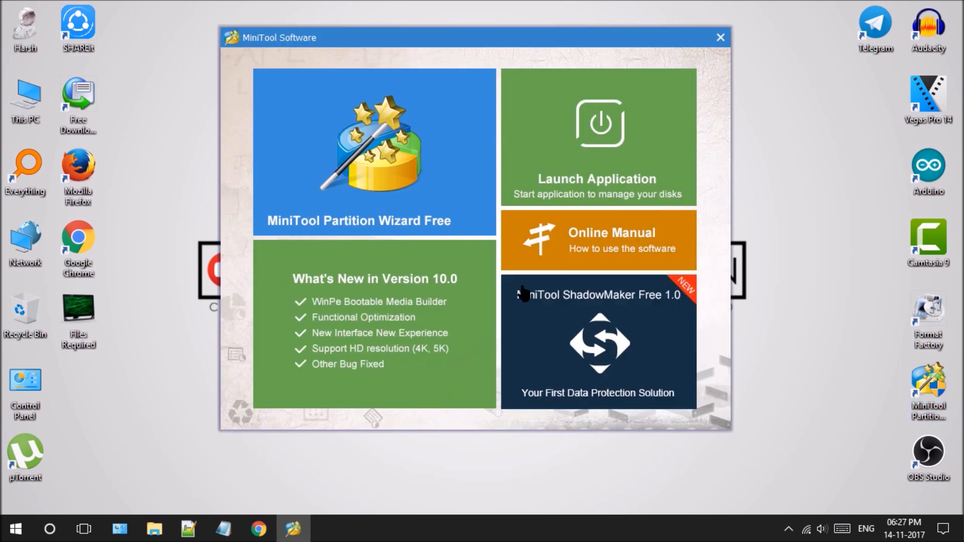
pyautogui.click(597, 137)
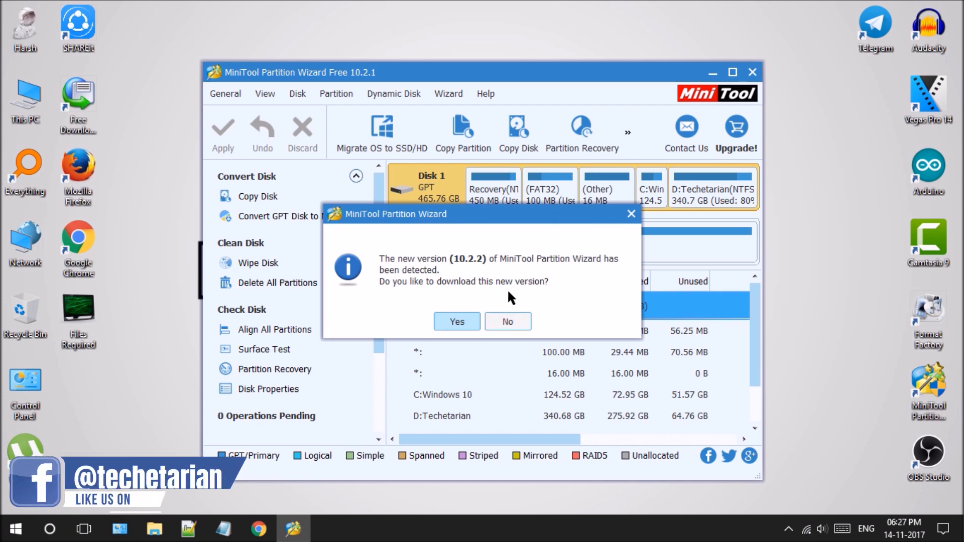
pyautogui.click(507, 321)
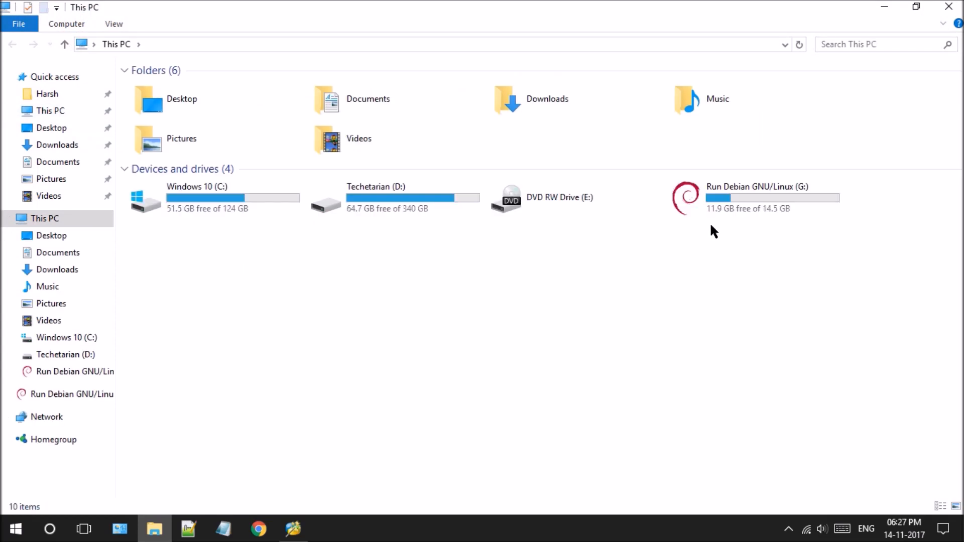
# Show Properties for Run Debian GNU/Linux (G:), confirming FAT32 and 14.5 GB capacity.
pyautogui.rightClick(684, 198)
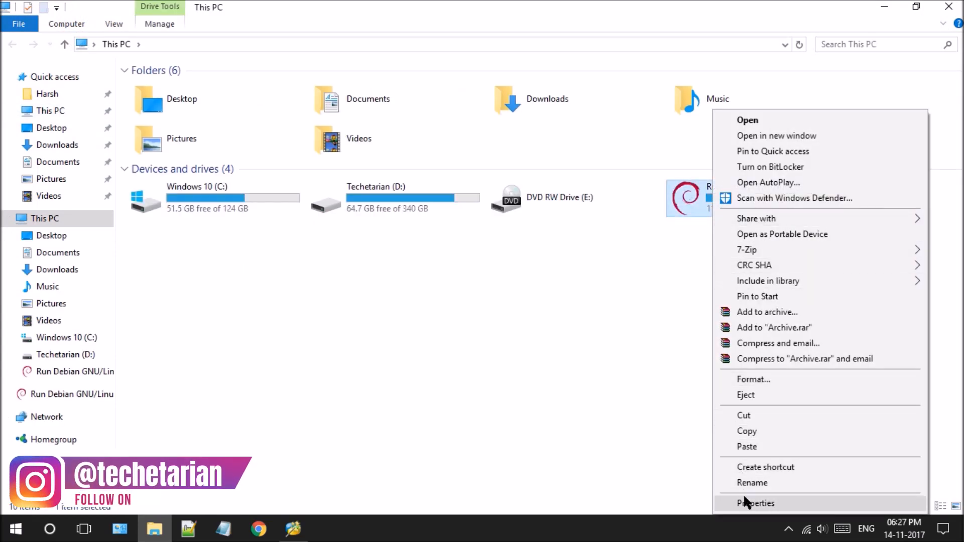
pyautogui.click(756, 503)
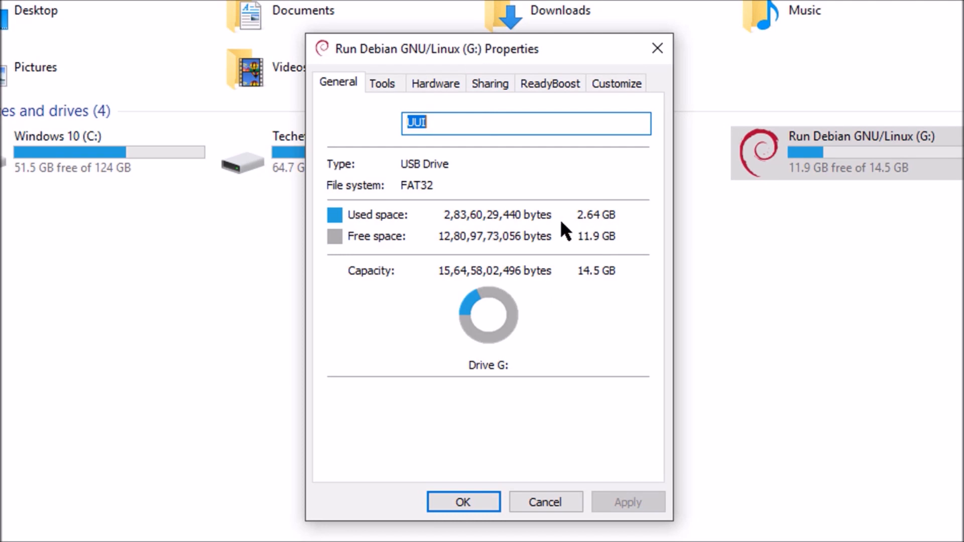
pyautogui.moveTo(609, 235)
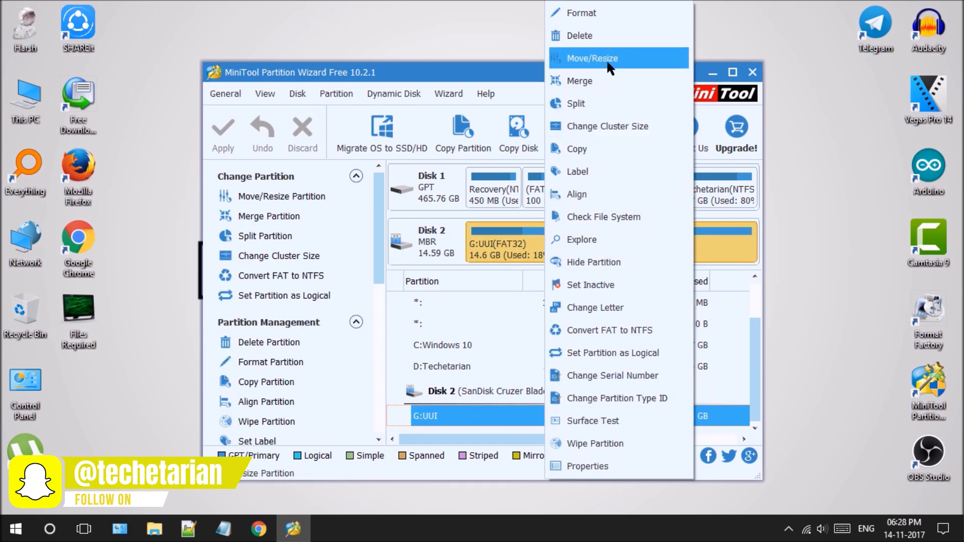
# Resize G:UUI to 5.0 GB with 9.59 GB unallocated after it.
pyautogui.click(592, 58)
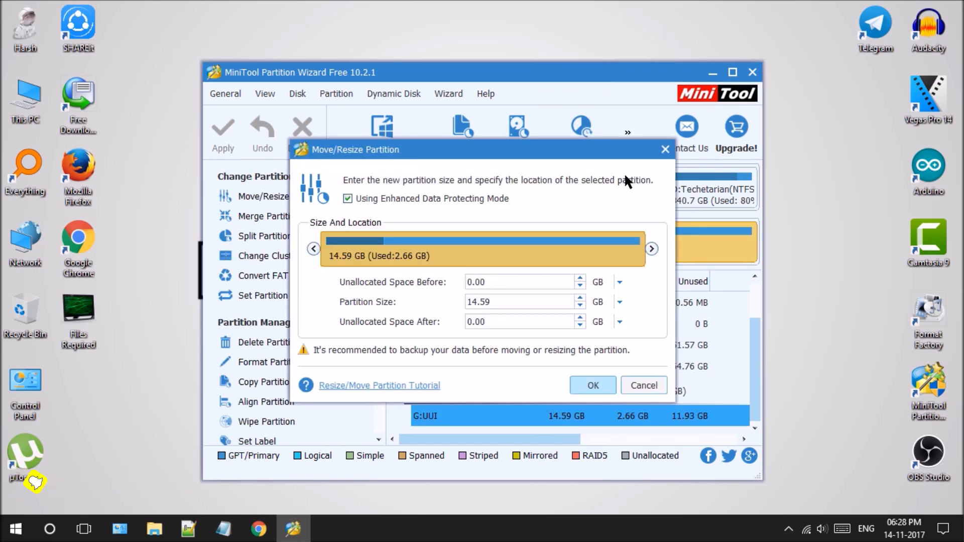
pyautogui.moveTo(651, 252)
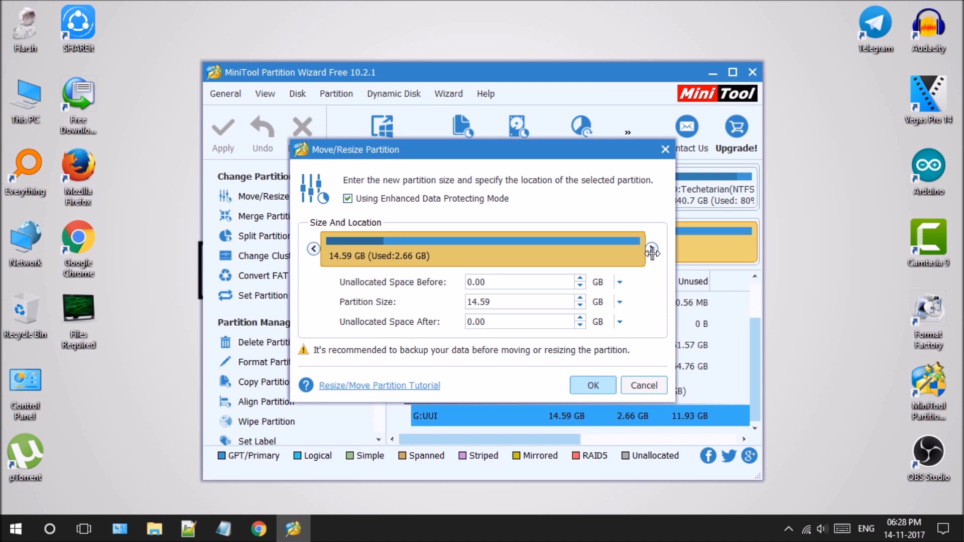
pyautogui.moveTo(652, 254); pyautogui.dragTo(603, 253)
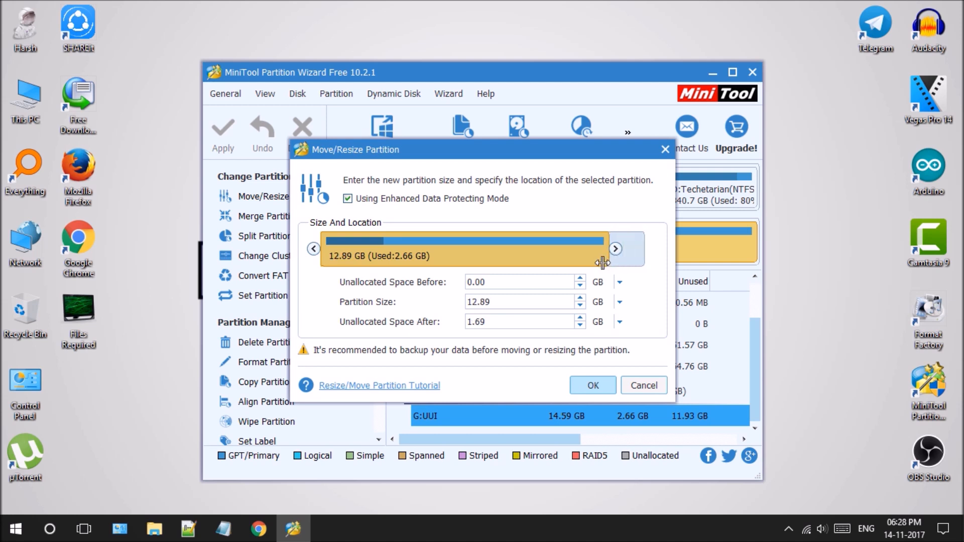
pyautogui.moveTo(606, 249); pyautogui.dragTo(446, 249)
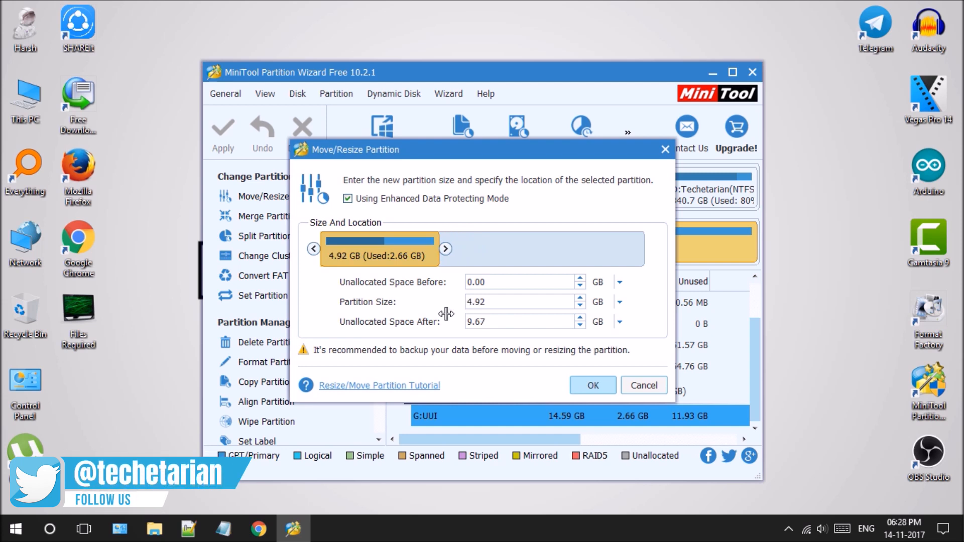
pyautogui.moveTo(438, 249); pyautogui.dragTo(431, 250)
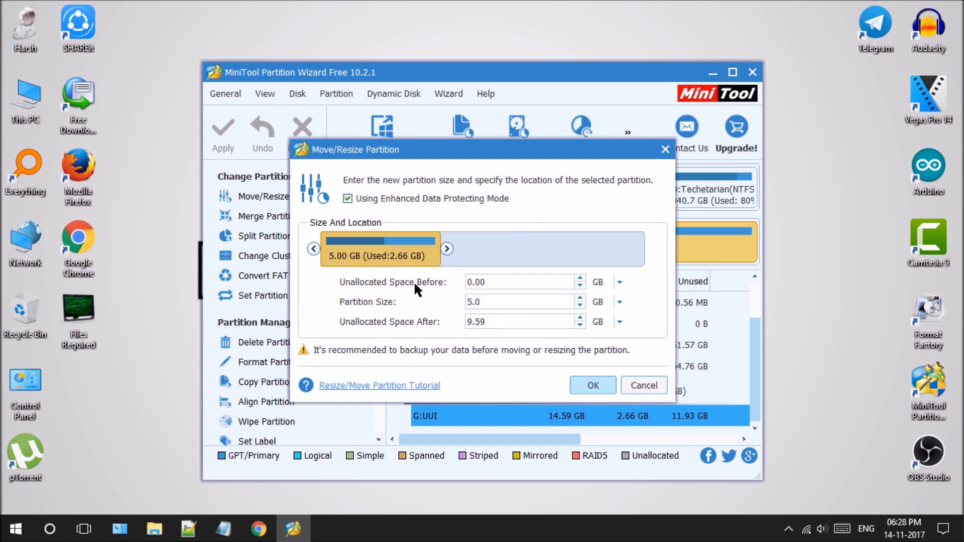
pyautogui.click(592, 386)
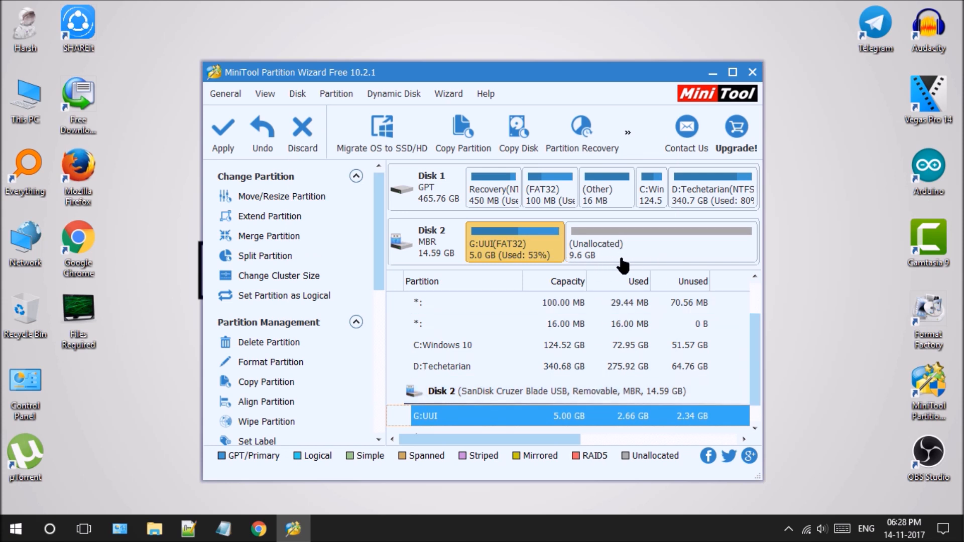
pyautogui.moveTo(614, 240)
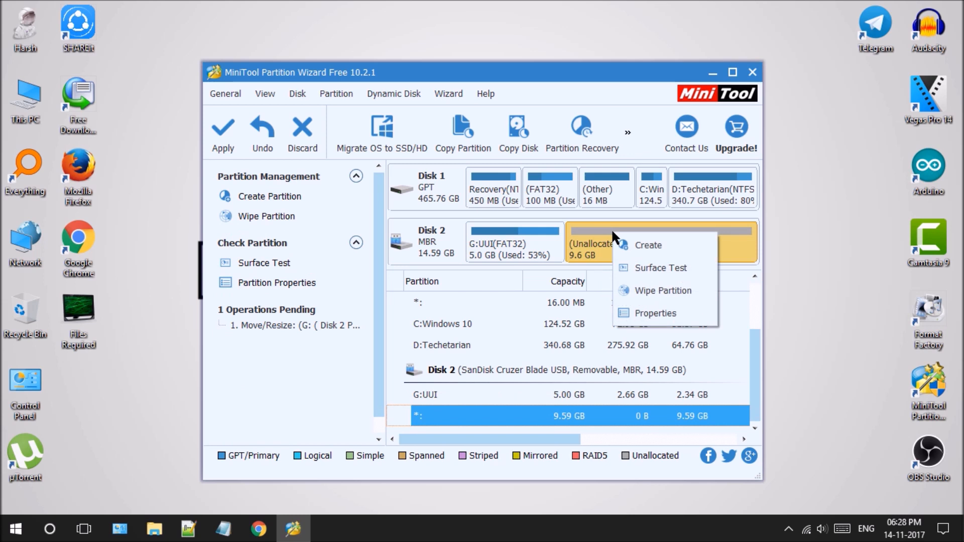
# Create a partition in the 9.59 GB unallocated space, accepting the removable-disk warning.
pyautogui.click(646, 245)
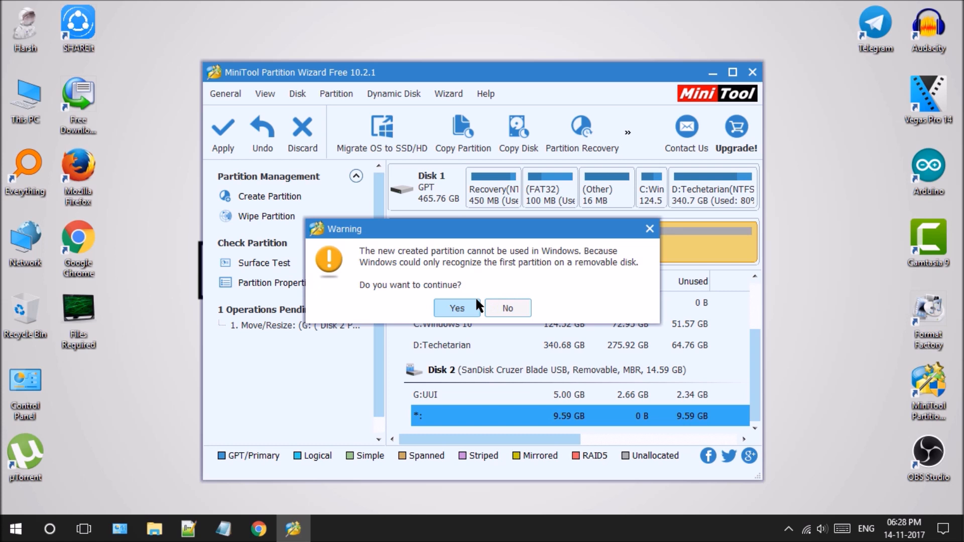
pyautogui.click(457, 308)
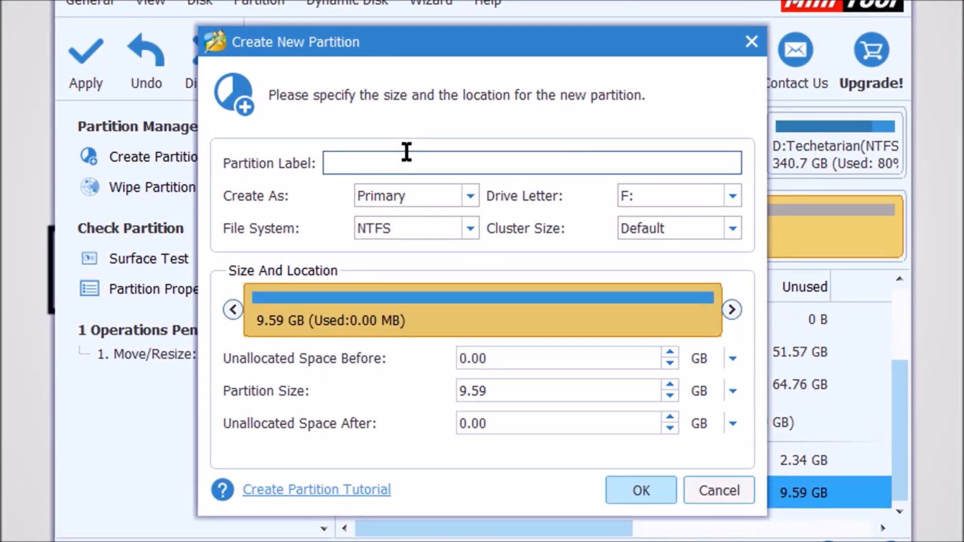
# Set file system Ext4, label 'persistence', size 9.59 GB, and confirm the new partition.
pyautogui.write('persiste')
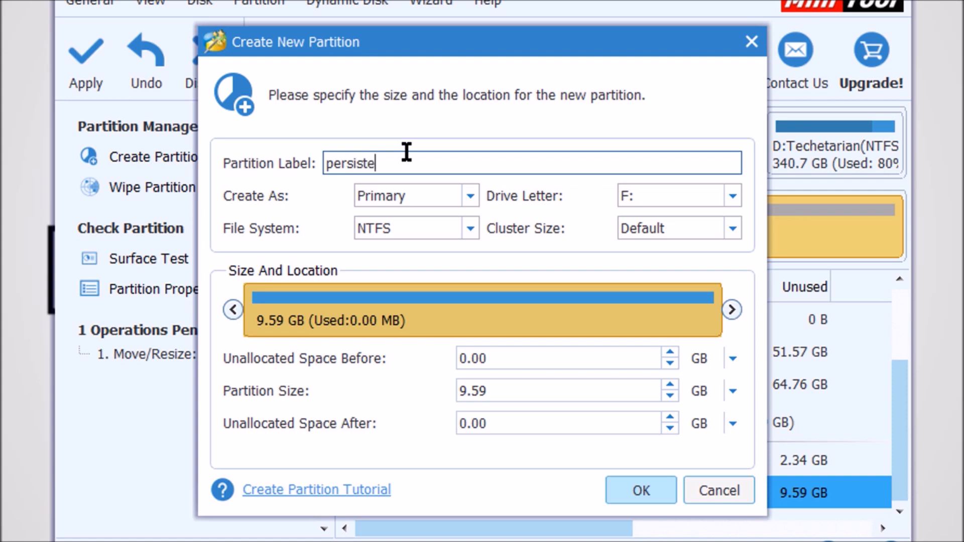
pyautogui.write('nce')
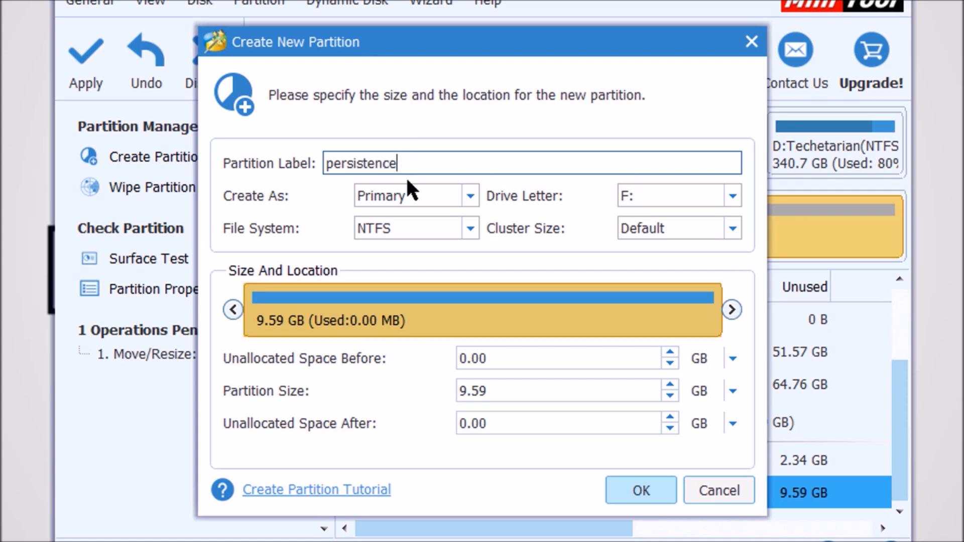
pyautogui.moveTo(449, 229)
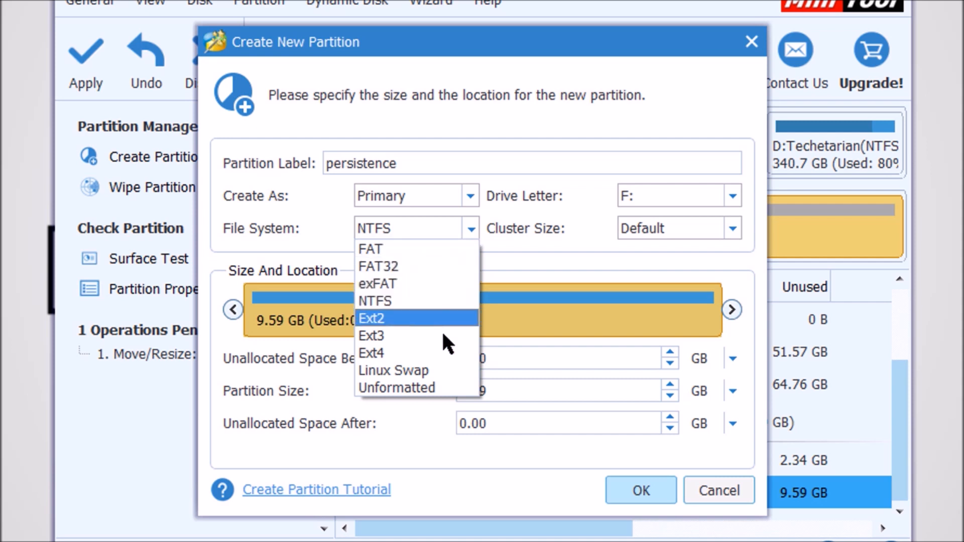
pyautogui.click(371, 353)
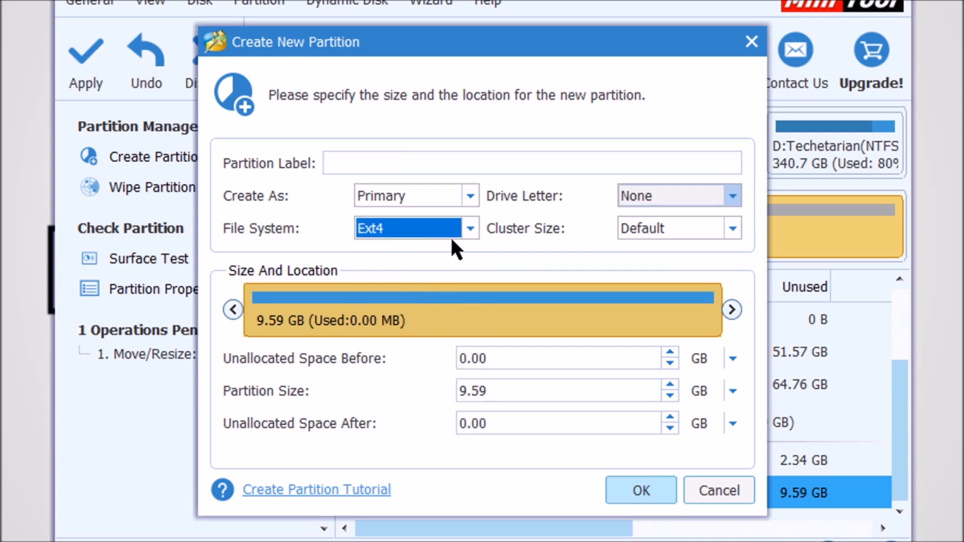
pyautogui.moveTo(405, 252)
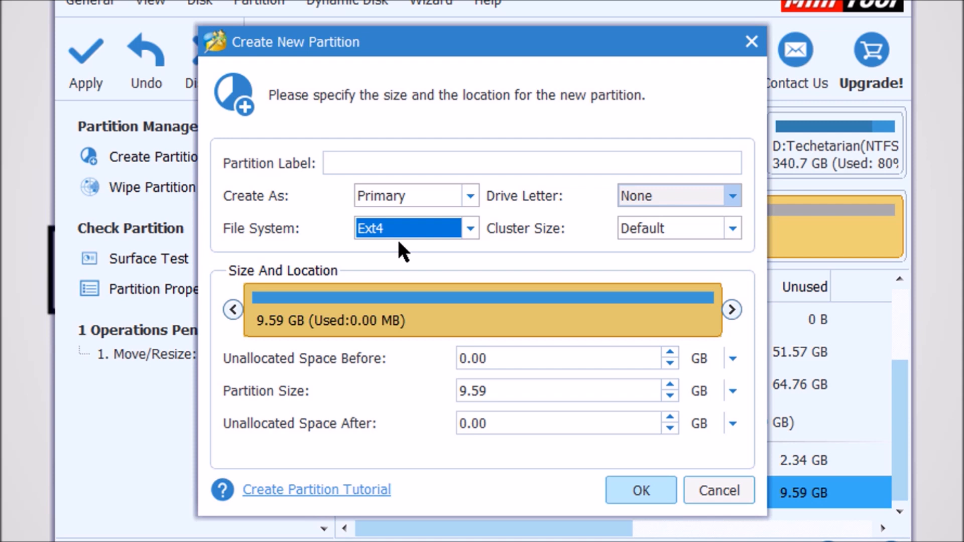
pyautogui.click(531, 163)
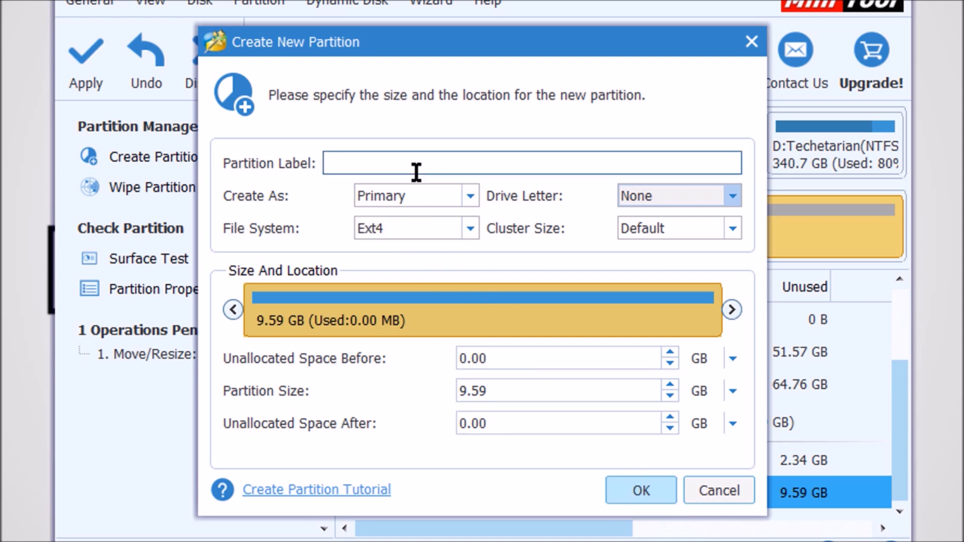
pyautogui.write('persis')
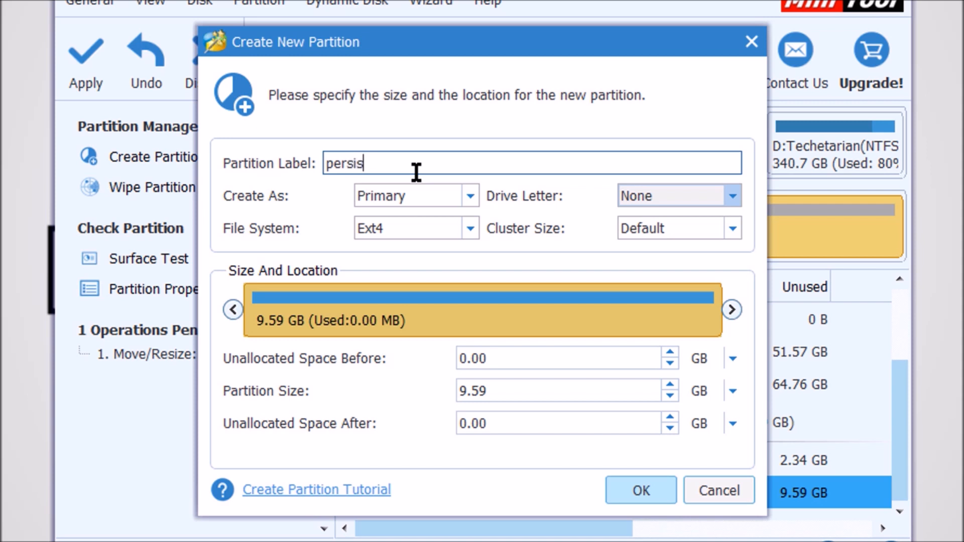
pyautogui.write('tence')
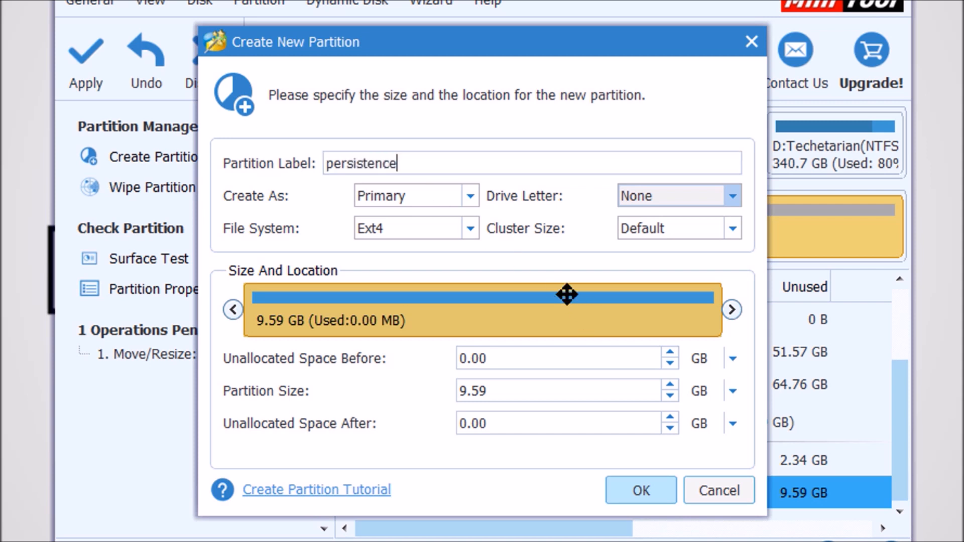
pyautogui.click(639, 491)
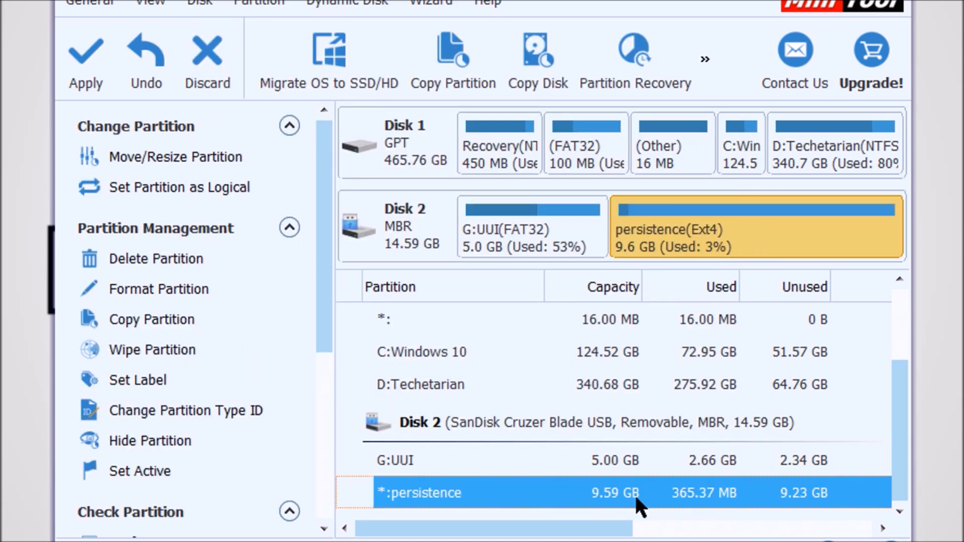
pyautogui.moveTo(175, 156)
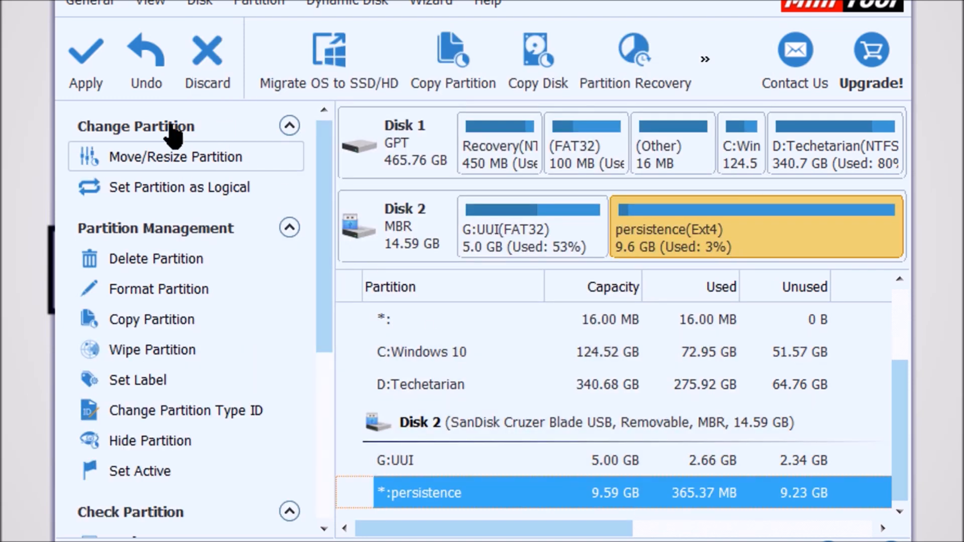
# Apply the pending partition changes, confirm, and dismiss the Successful message.
pyautogui.click(85, 55)
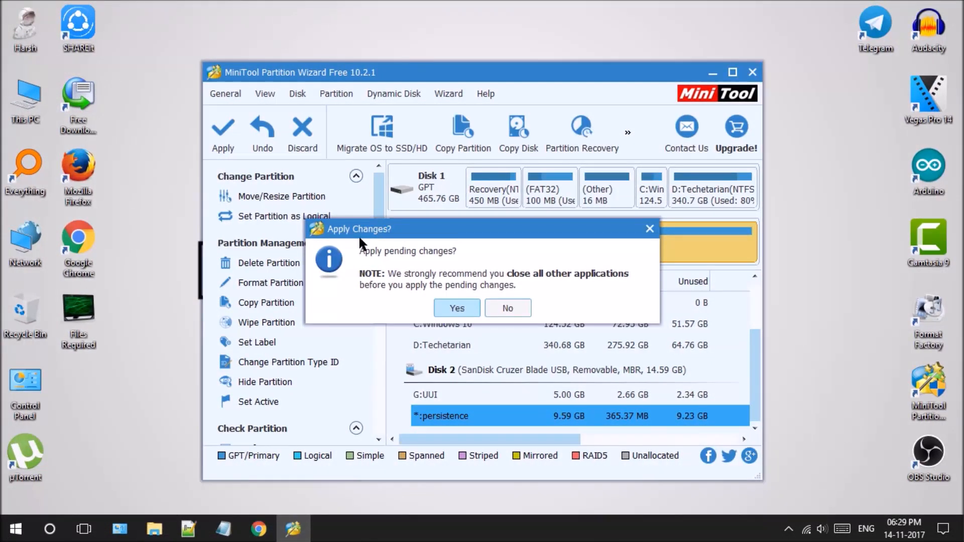
pyautogui.click(457, 308)
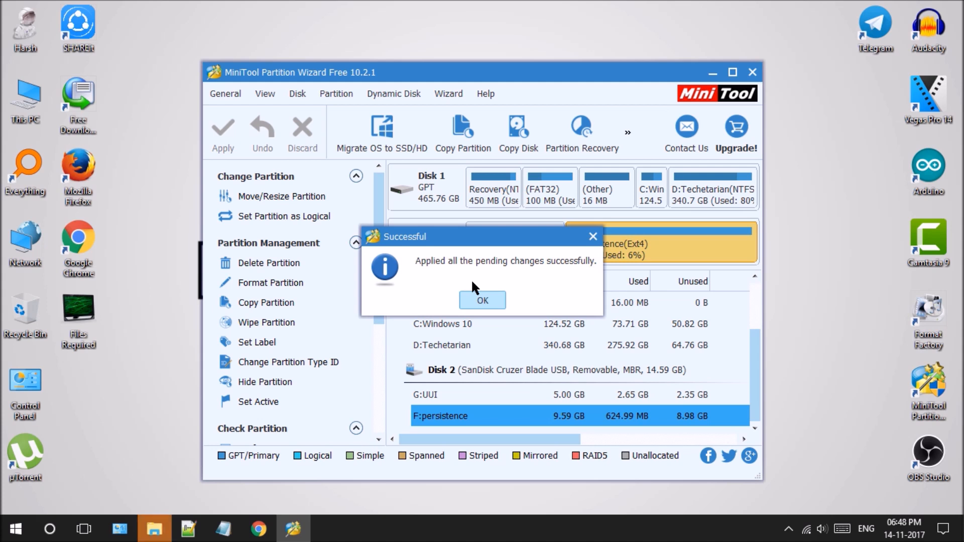
pyautogui.click(482, 301)
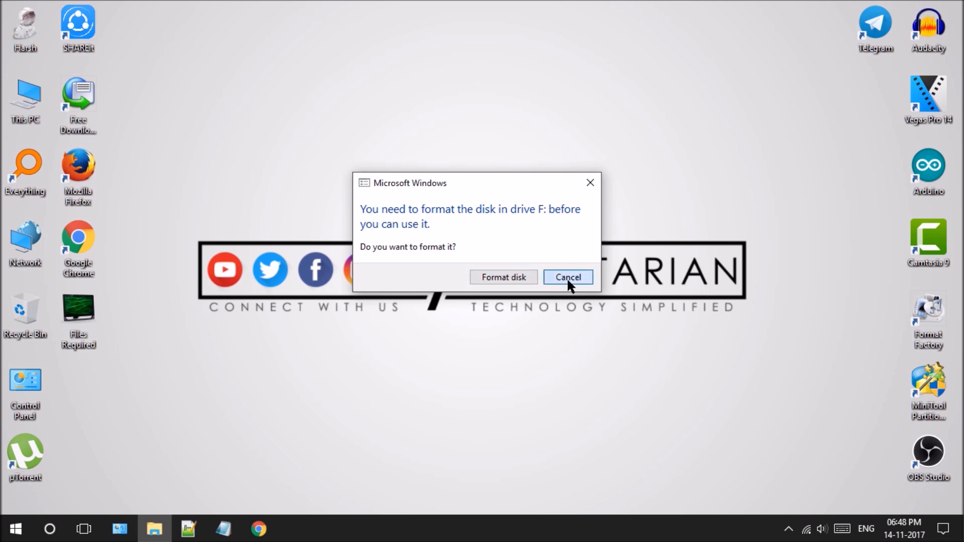
pyautogui.click(566, 277)
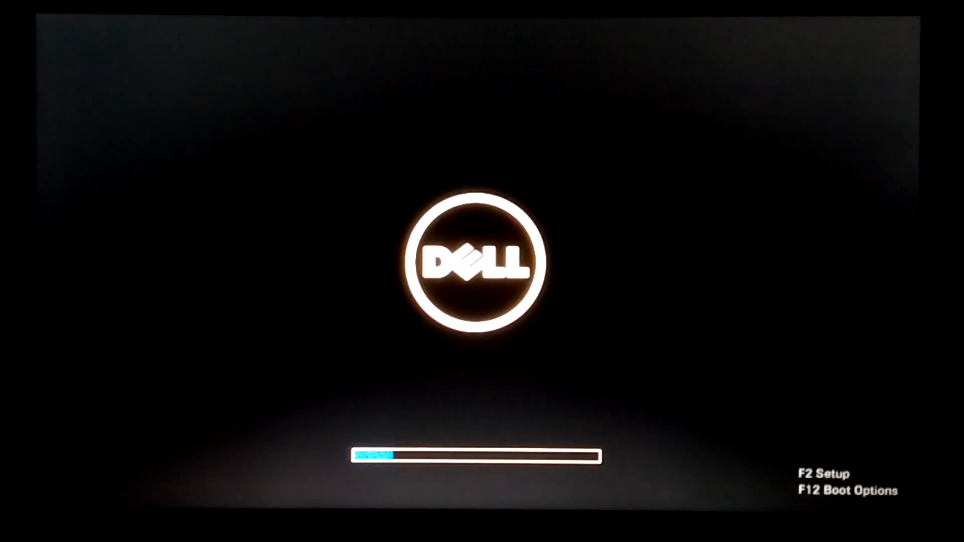
# Boot from EFI USB1 PATH1 (SanDisk) through the F12 one-time boot menu.
pyautogui.press('F12')
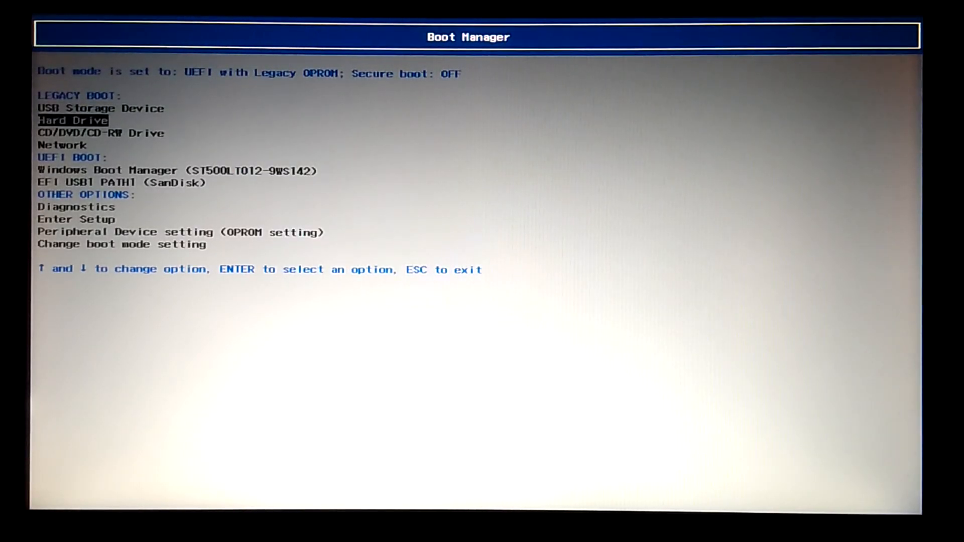
pyautogui.press('Down')
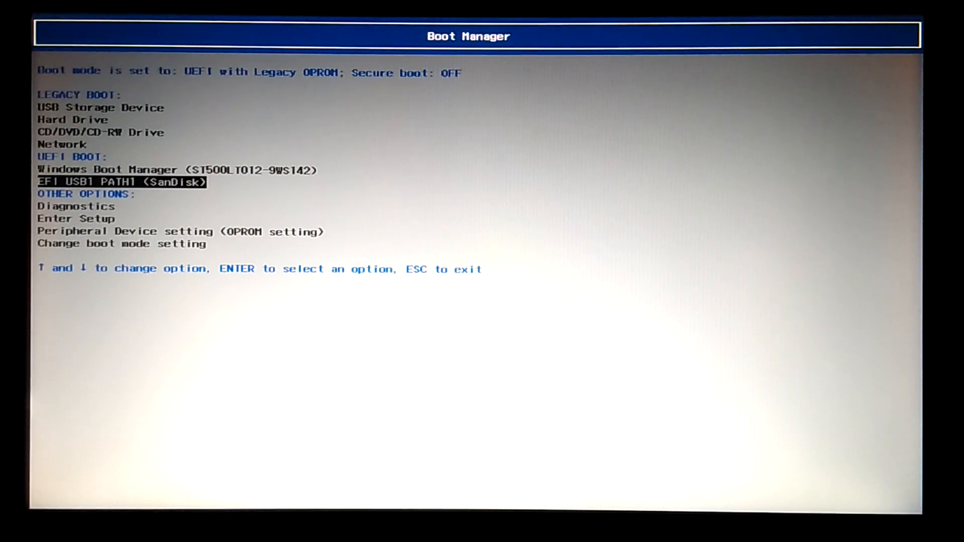
pyautogui.press('Enter')
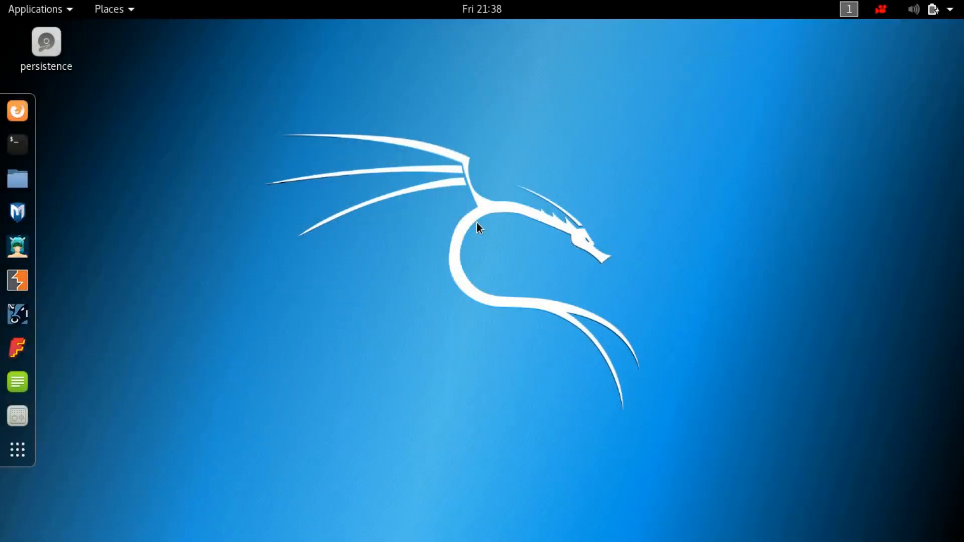
# Select the persistence drive icon and launch Terminal from the dock.
pyautogui.click(46, 45)
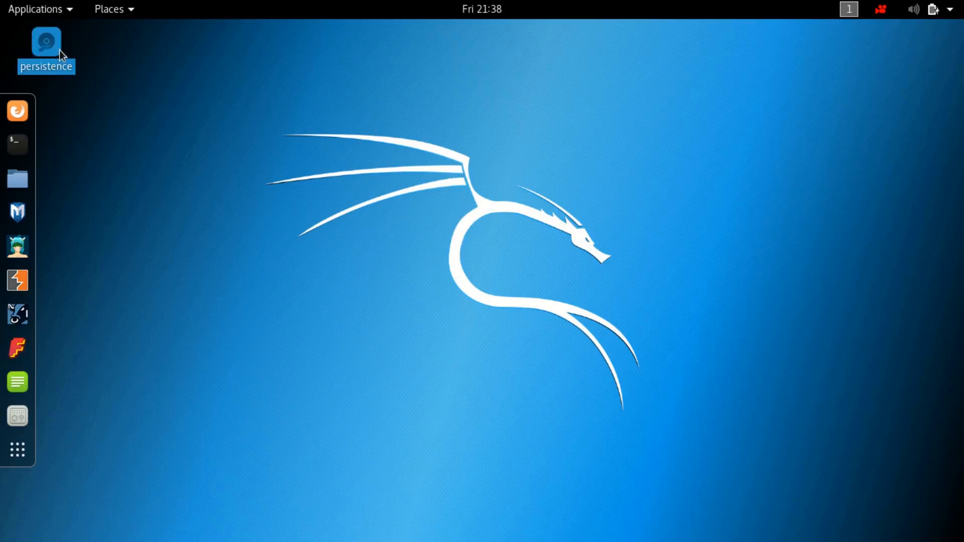
pyautogui.moveTo(50, 48)
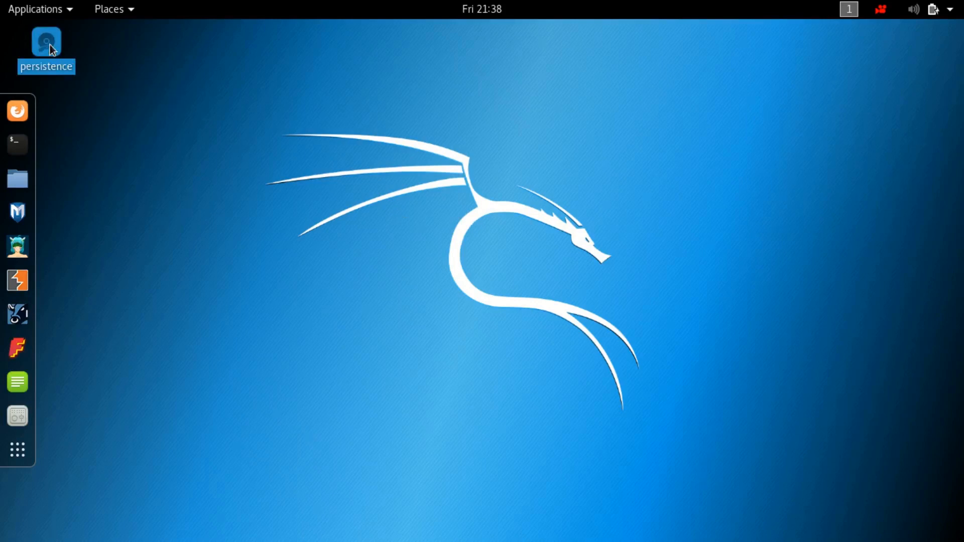
pyautogui.moveTo(58, 51)
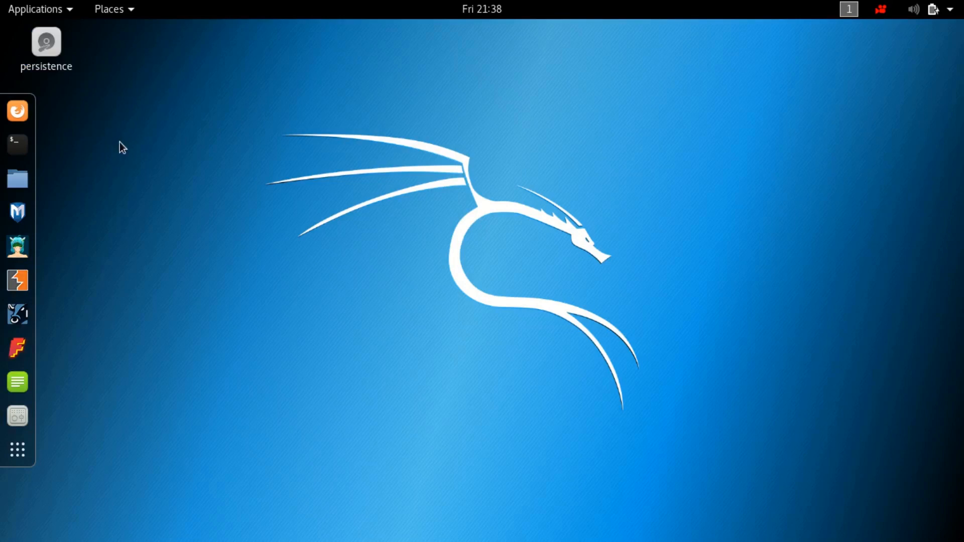
pyautogui.click(17, 144)
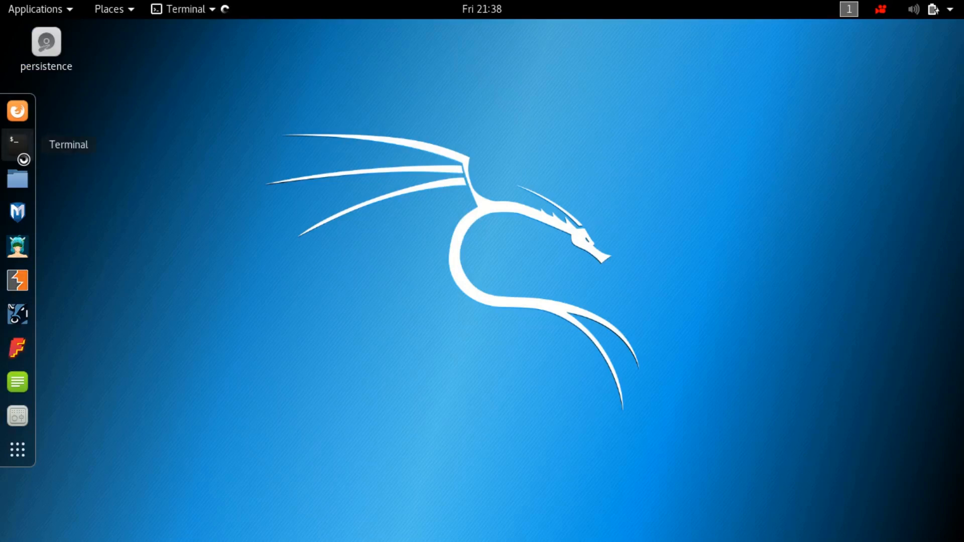
# Run fdisk -l and highlight /dev/sdb2 and its Linux partition type.
pyautogui.click(17, 144)
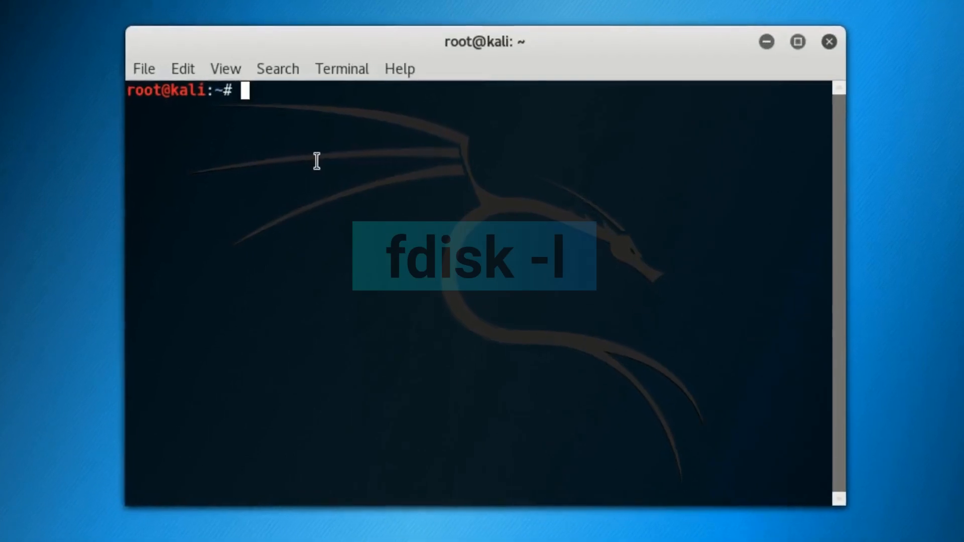
pyautogui.write('fdisk')
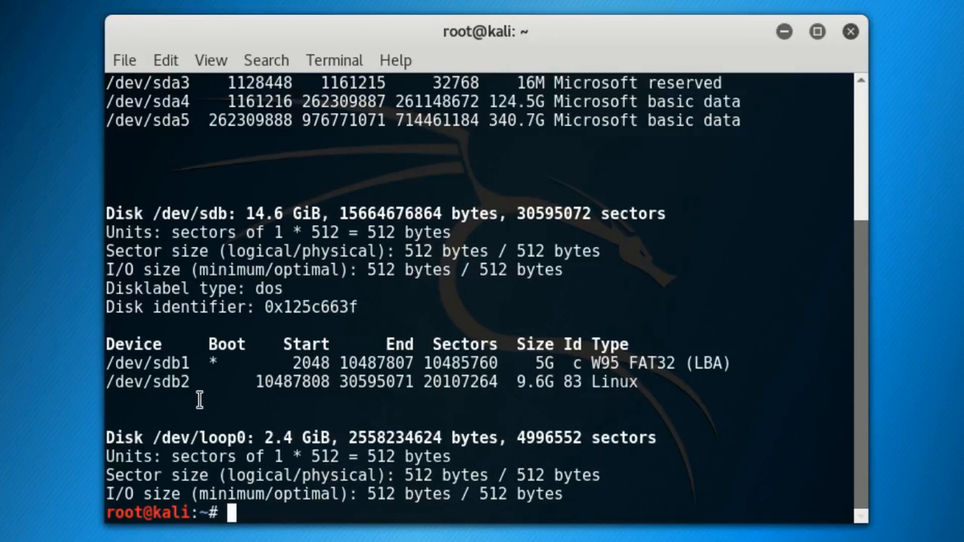
pyautogui.doubleClick(146, 382)
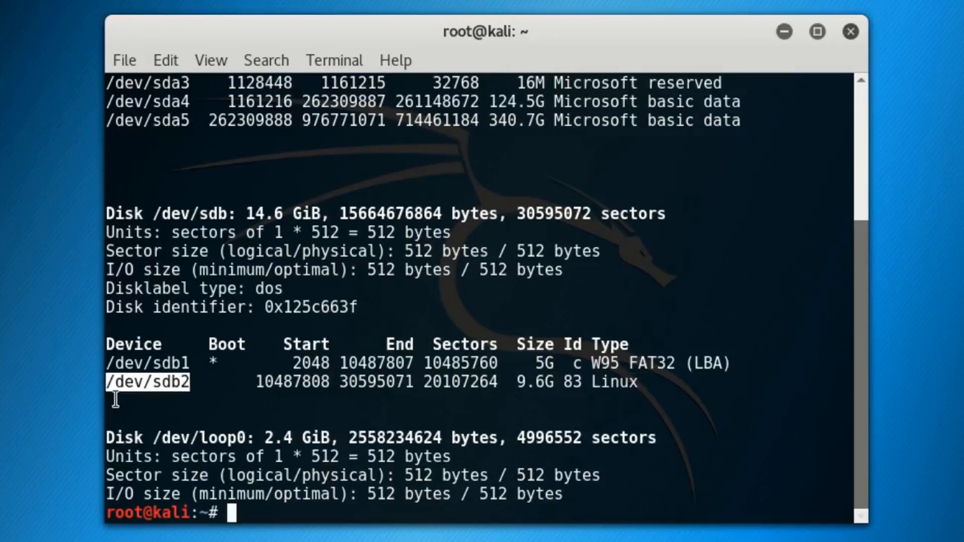
pyautogui.moveTo(455, 402)
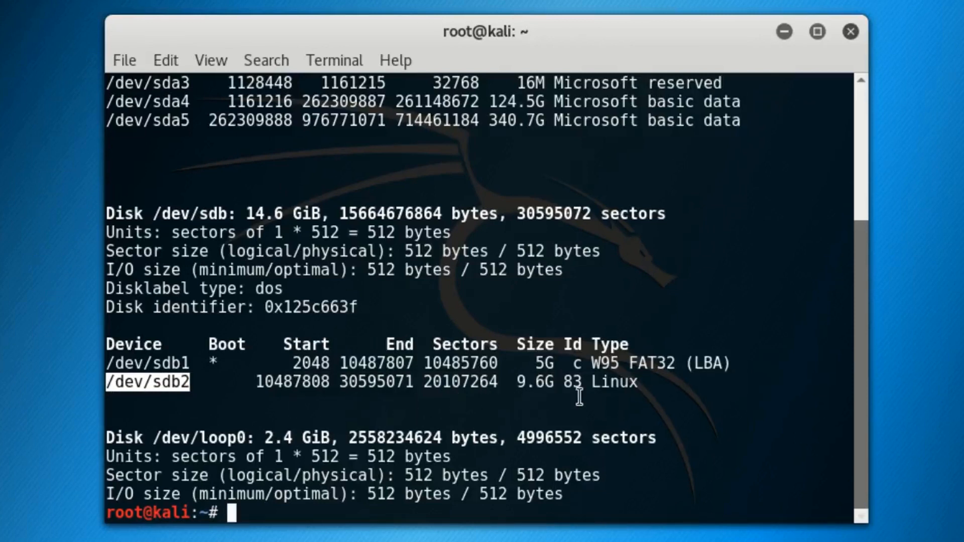
pyautogui.doubleClick(613, 382)
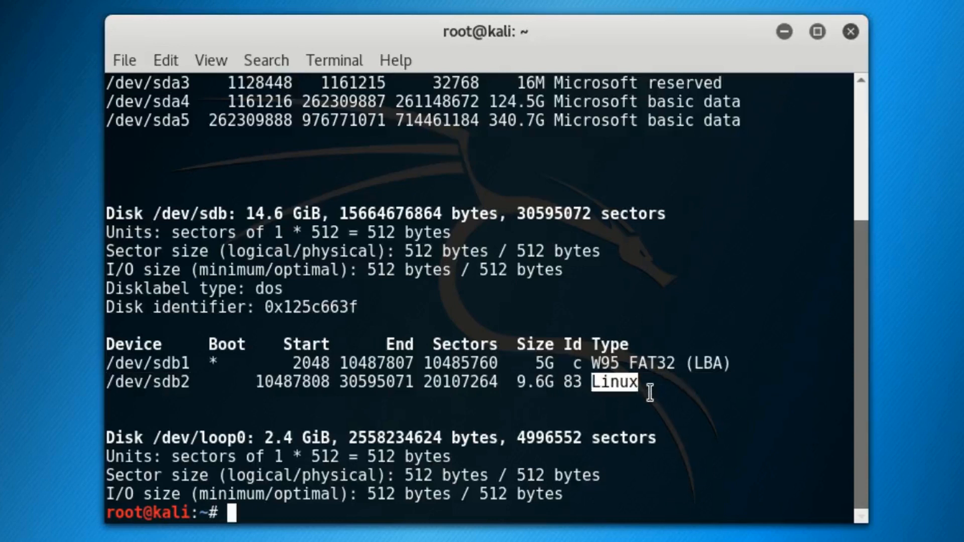
pyautogui.moveTo(641, 362)
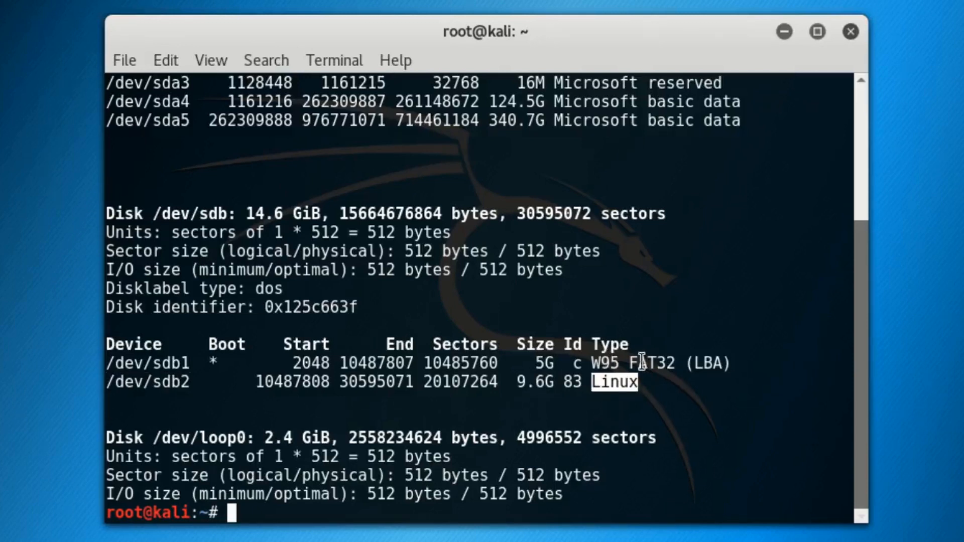
pyautogui.moveTo(564, 399)
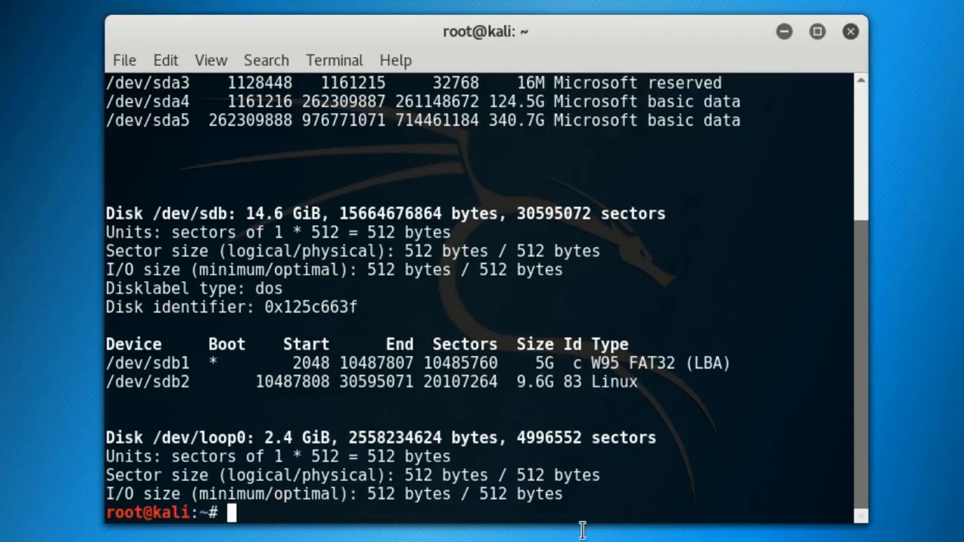
pyautogui.moveTo(577, 528)
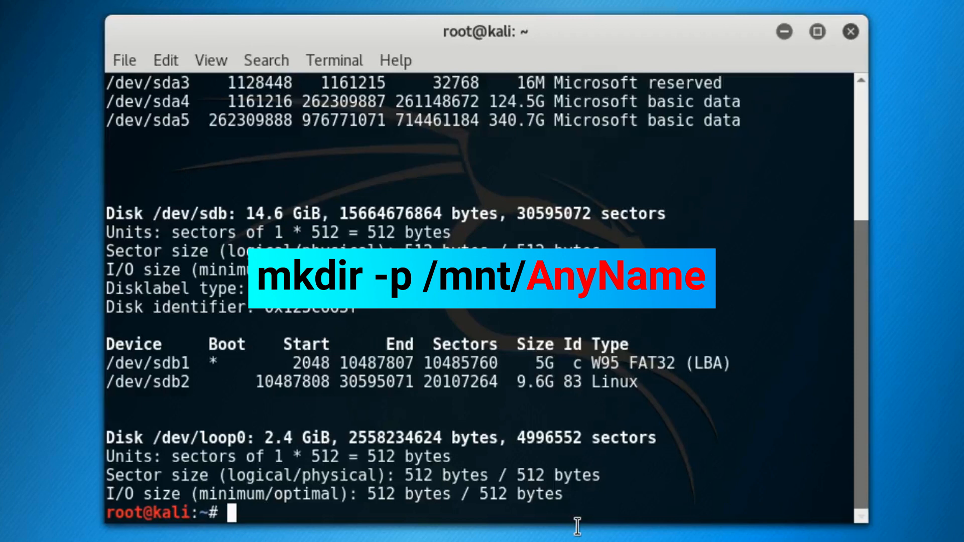
# Create the mount-point folder /mnt/Harsh with mkdir -p.
pyautogui.write('mkdir')
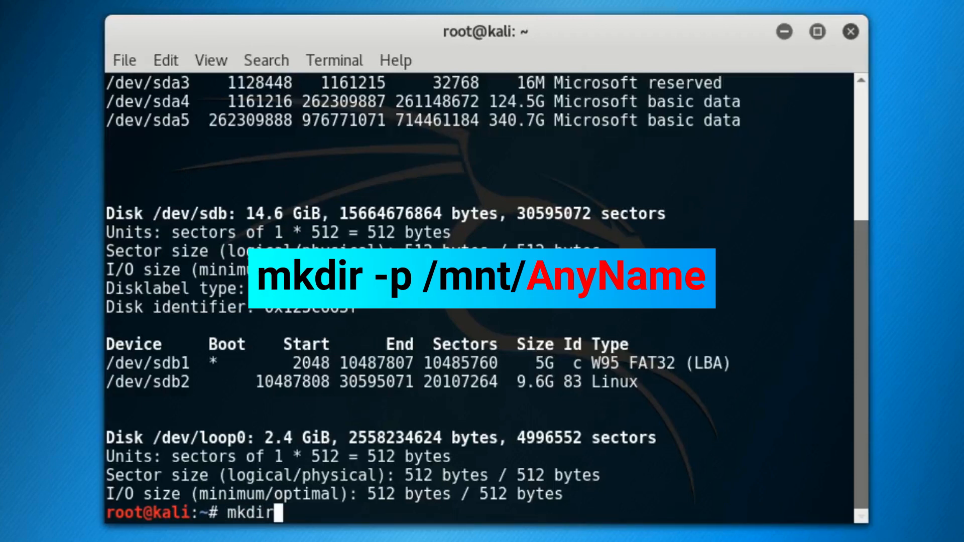
pyautogui.write('-')
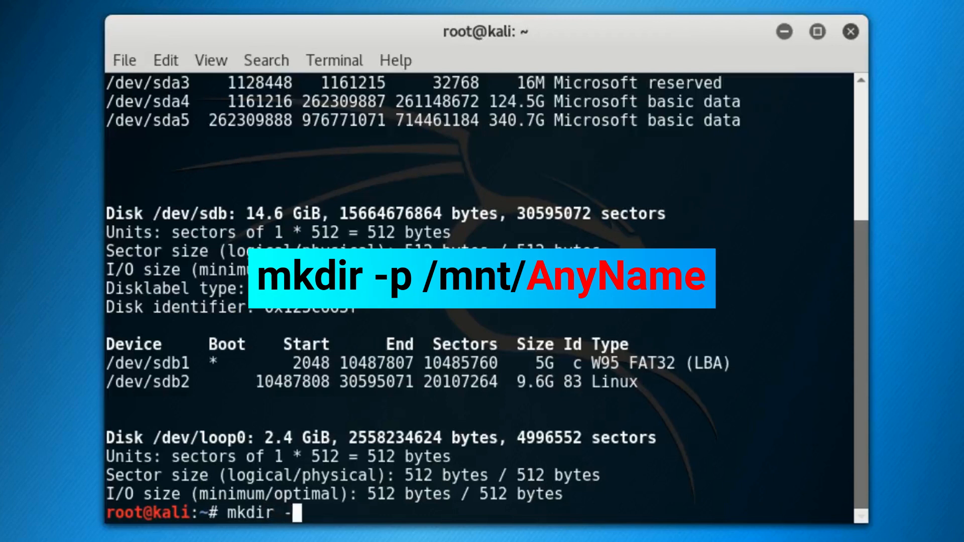
pyautogui.write('p')
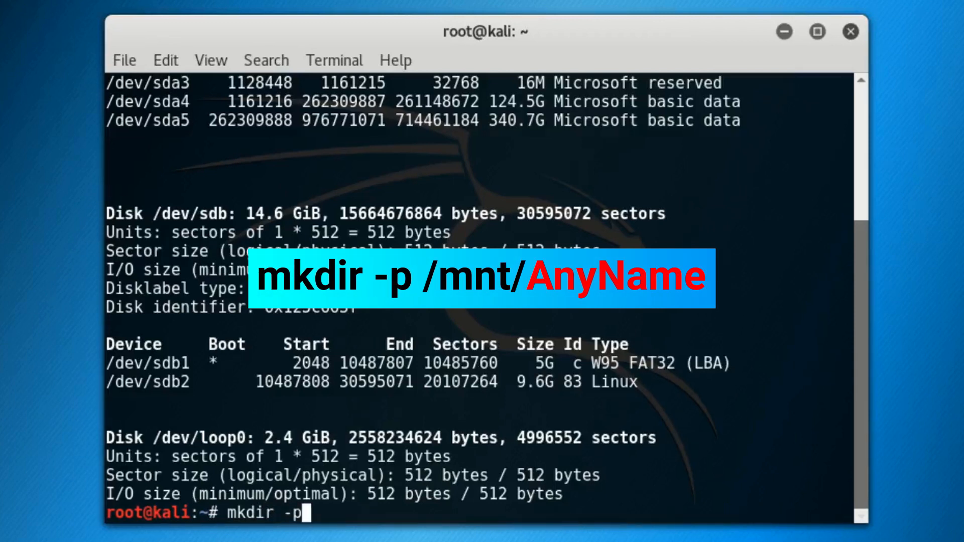
pyautogui.write('/')
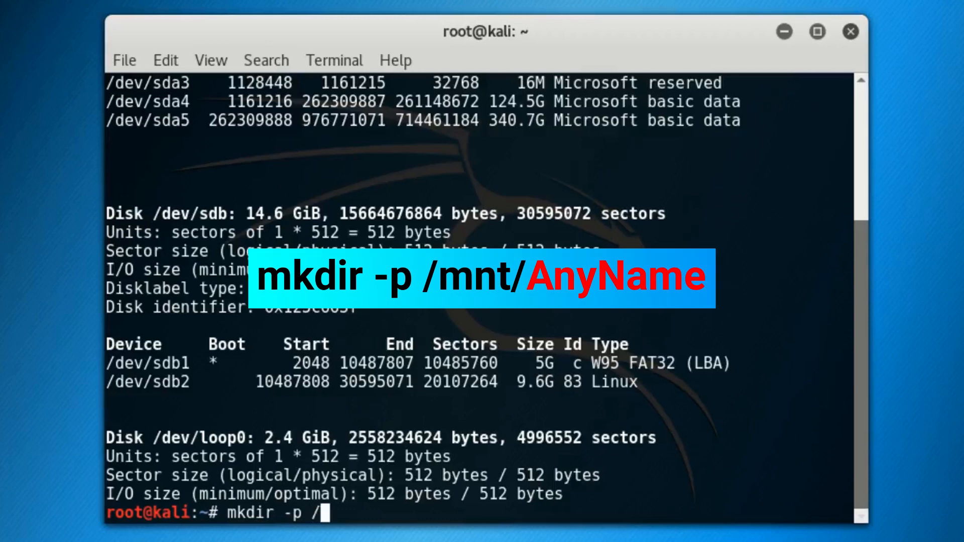
pyautogui.write('mnt/')
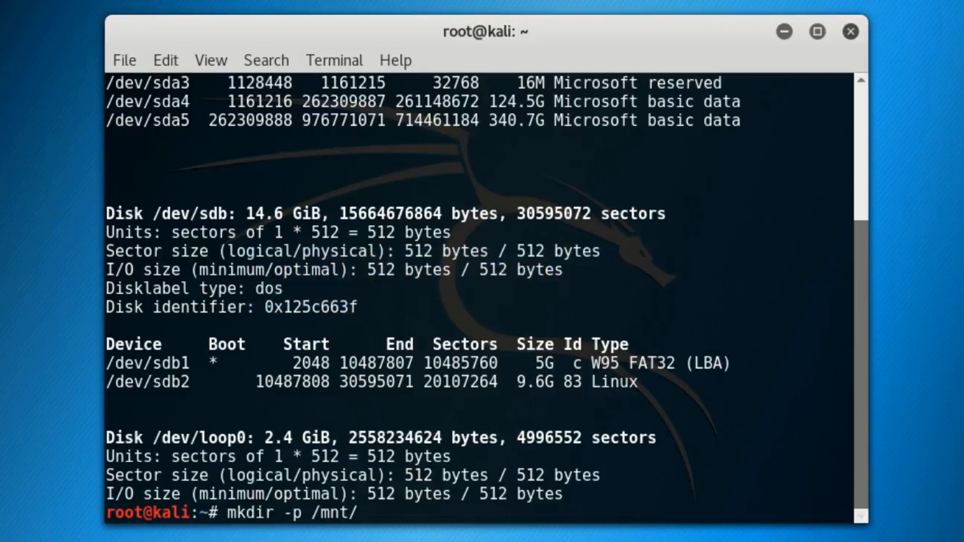
pyautogui.write('Harsh')
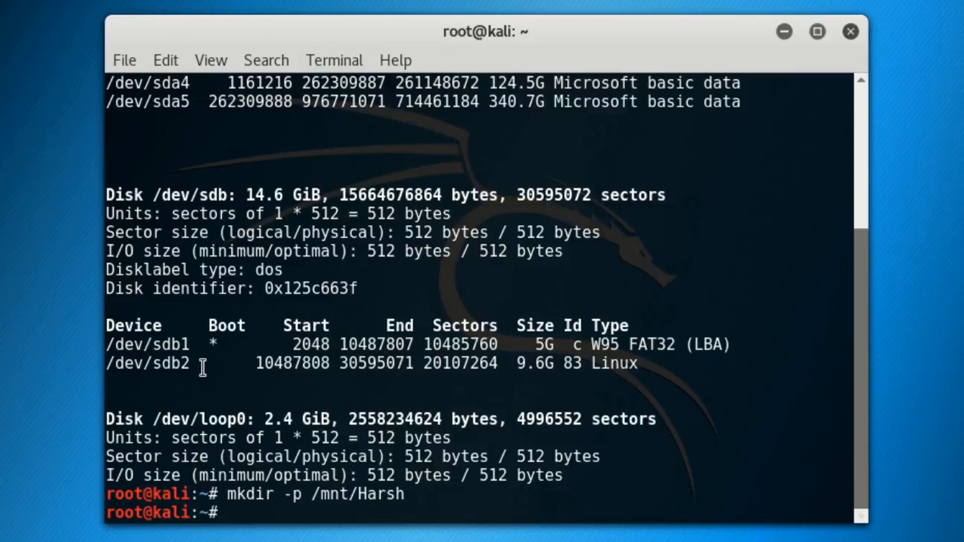
pyautogui.moveTo(493, 405)
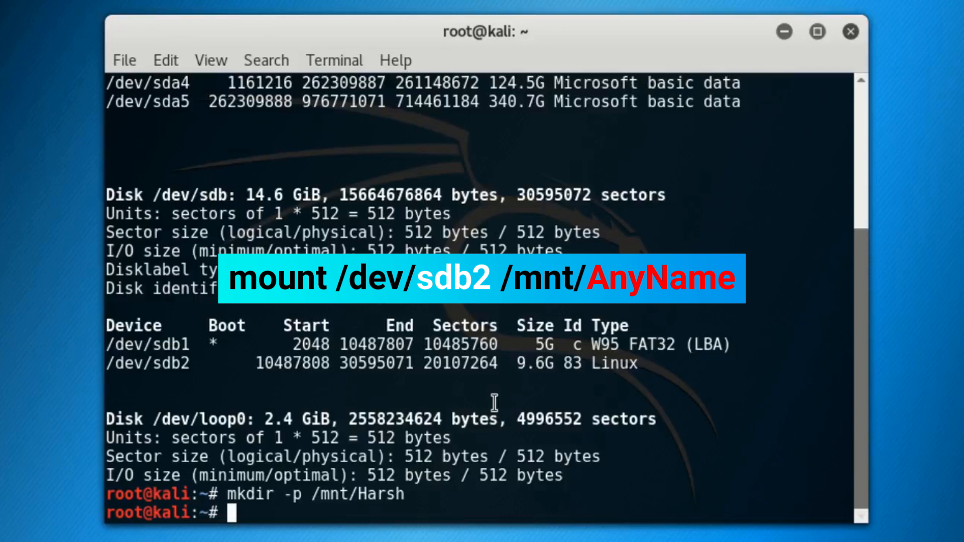
# Mount /dev/sdb2 at the pasted /mnt/Harsh path.
pyautogui.write('mount')
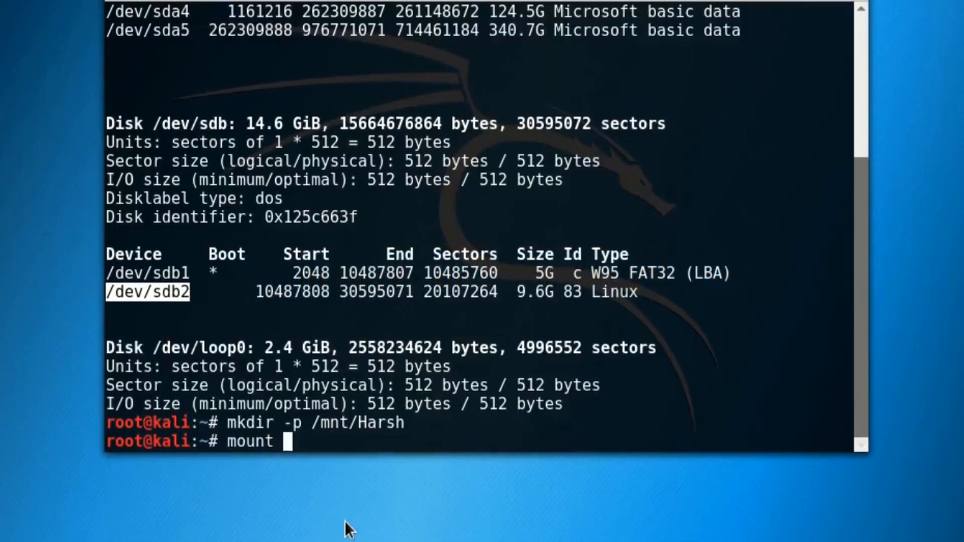
pyautogui.write('/dev/sdb2')
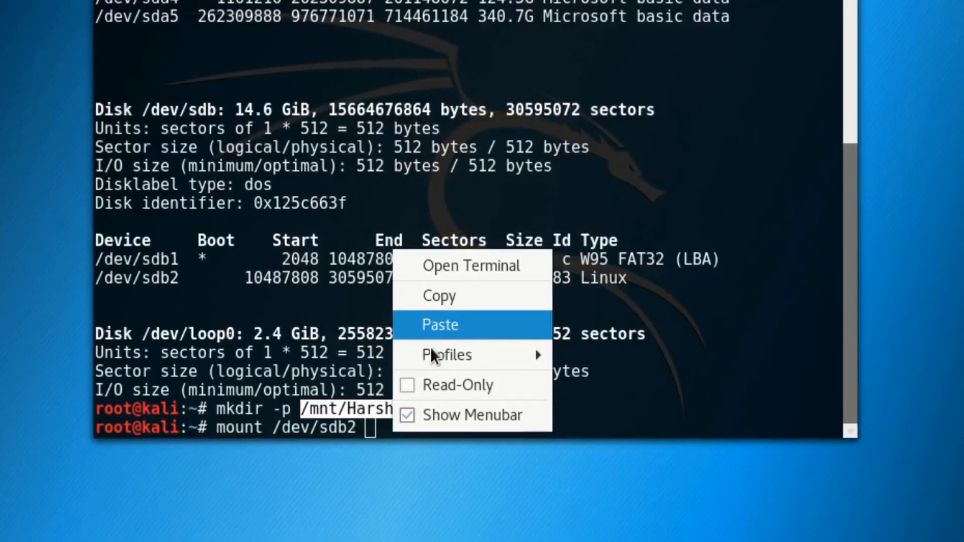
pyautogui.click(439, 325)
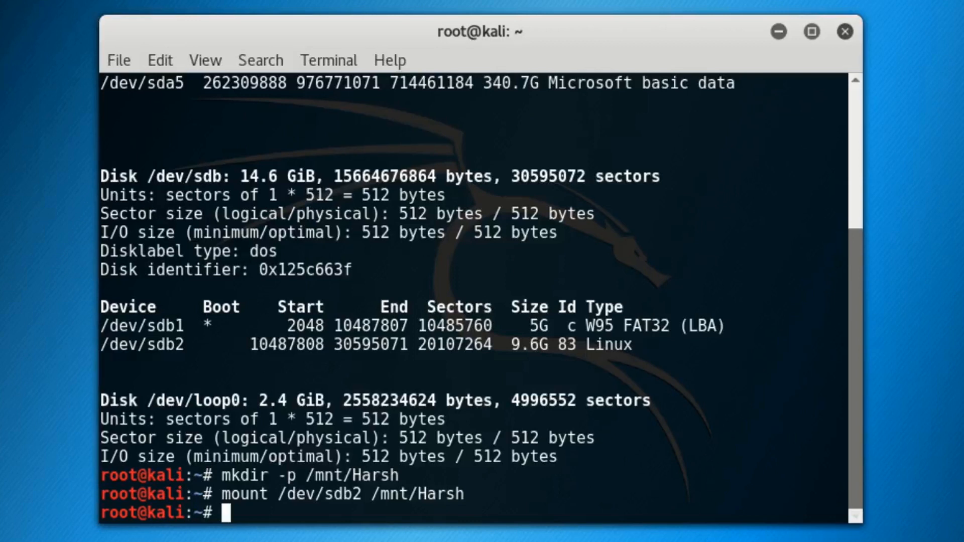
pyautogui.write('echo')
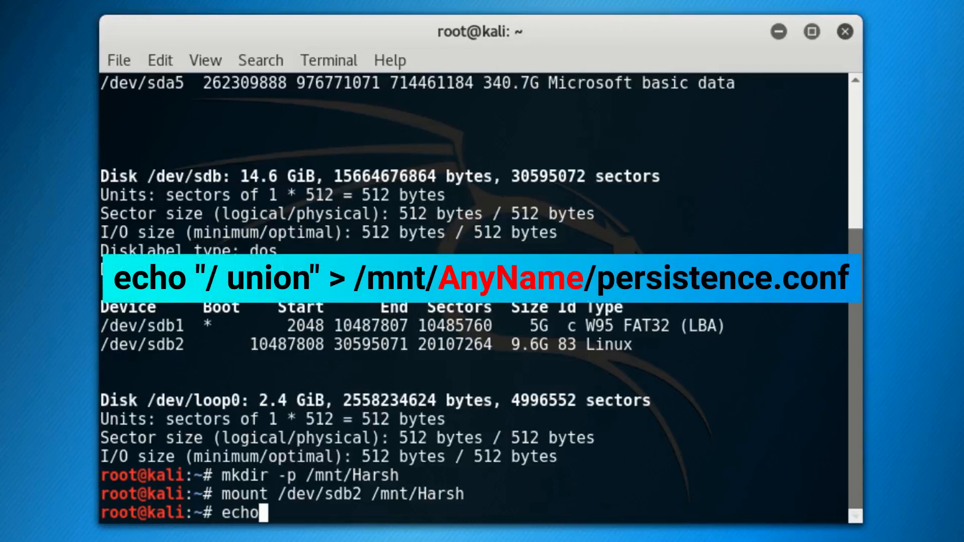
# Write "/ union" into /mnt/Harsh/persistence.conf with echo.
pyautogui.write('" "')
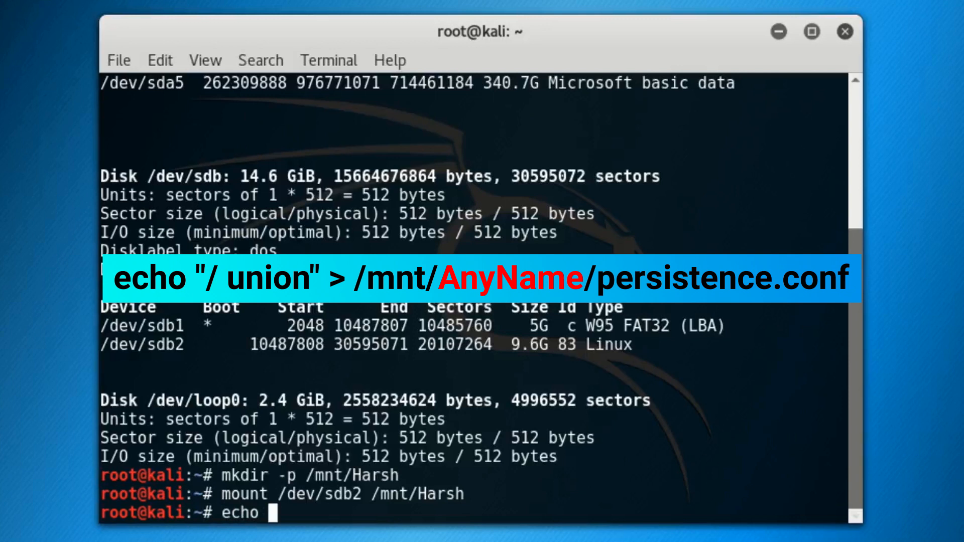
pyautogui.write('"/')
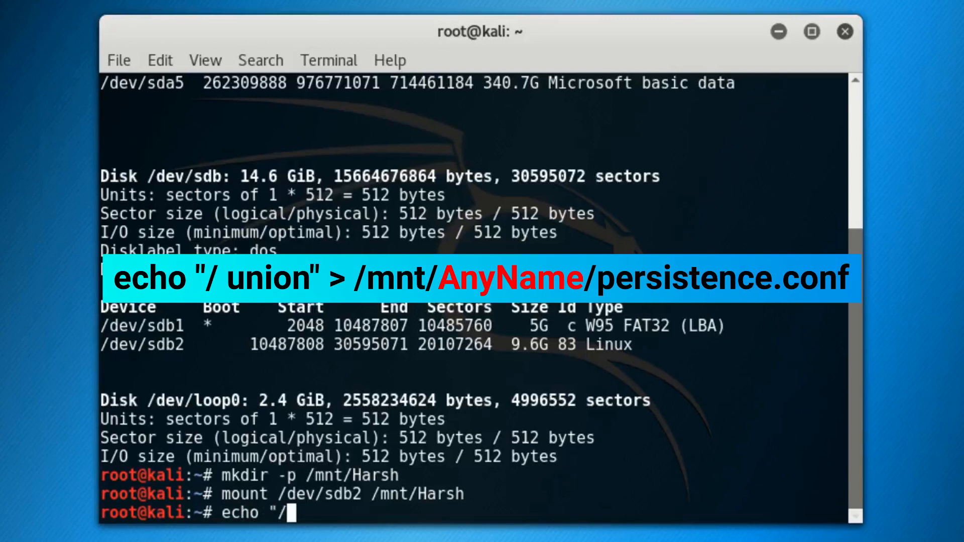
pyautogui.write('" "')
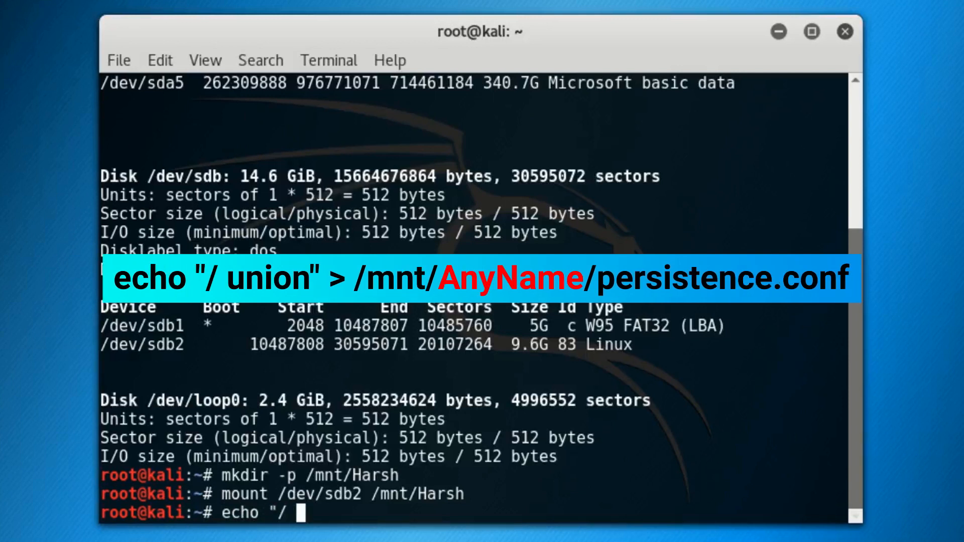
pyautogui.write('union')
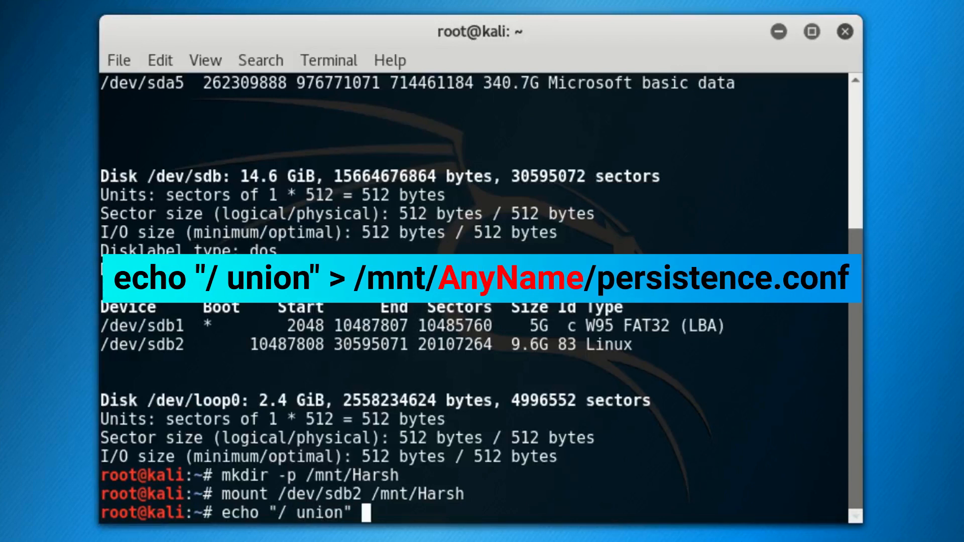
pyautogui.write('>')
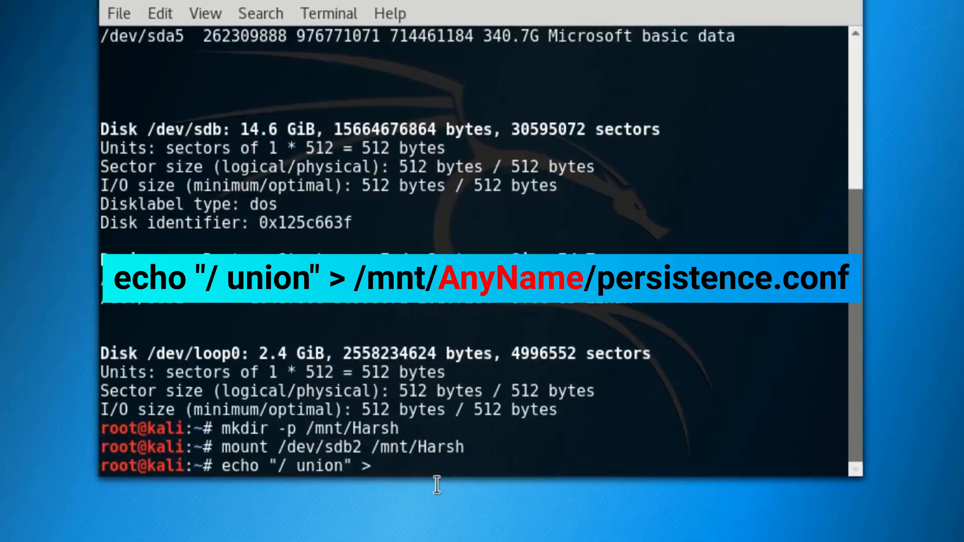
pyautogui.write('/mnt/Harsh/per')
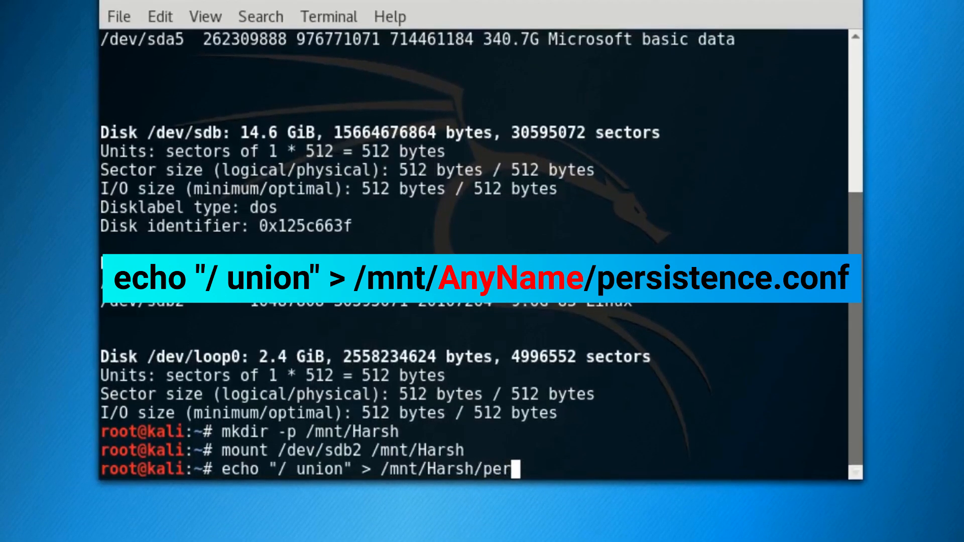
pyautogui.write('sistence.conf')
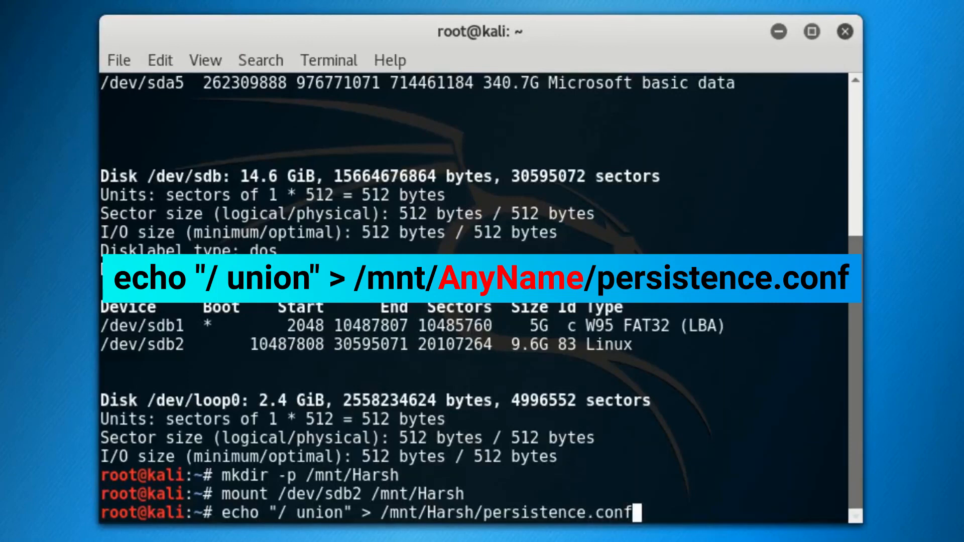
pyautogui.press('Return')
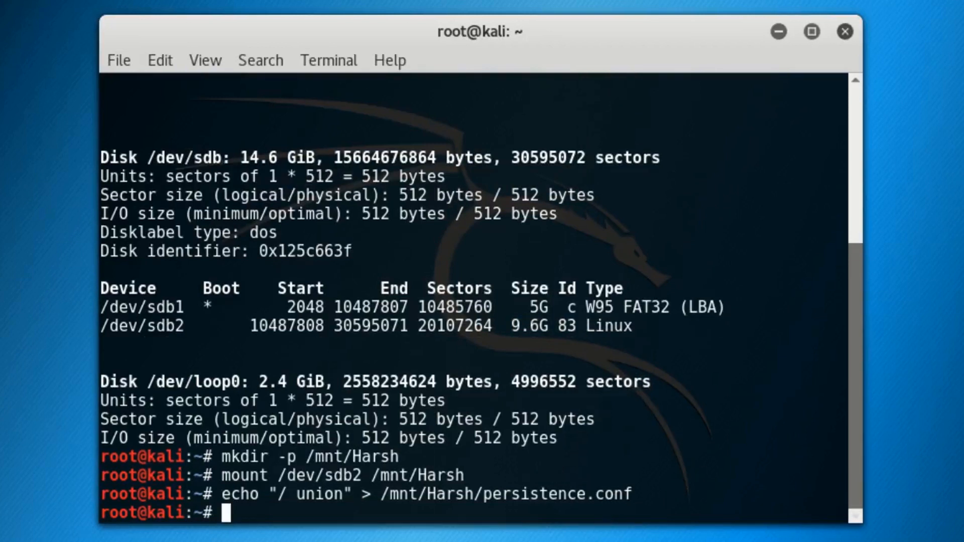
pyautogui.write('umount')
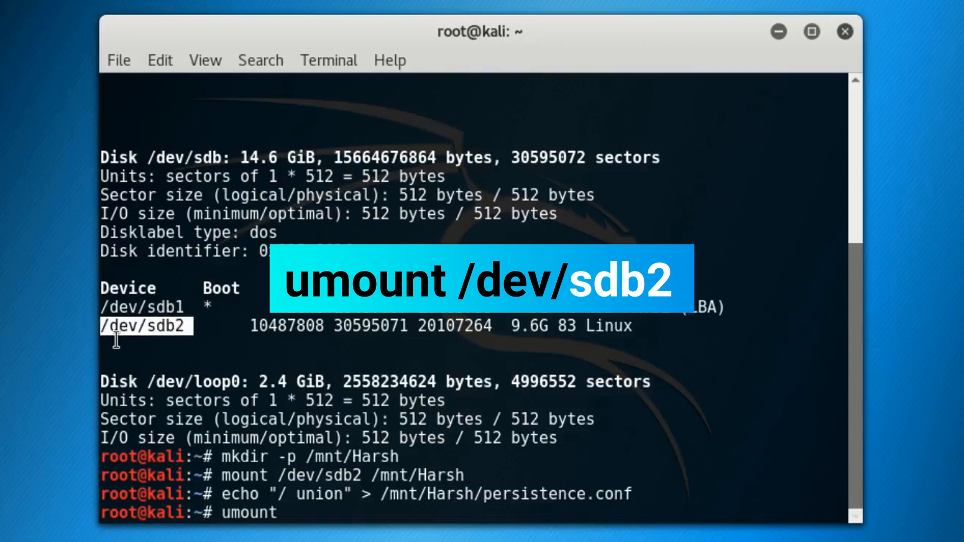
pyautogui.moveTo(307, 532)
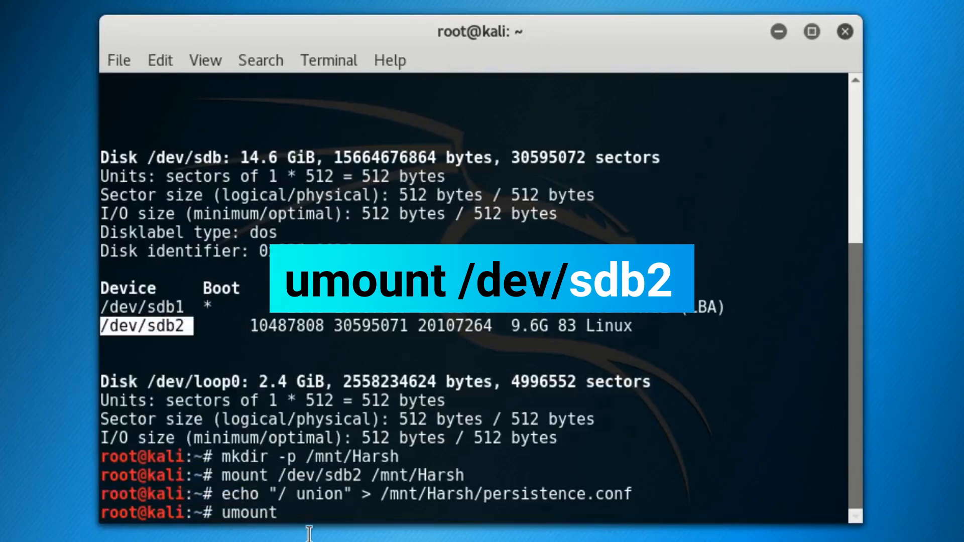
# Unmount /dev/sdb2 and exit the Terminal.
pyautogui.write('/dev/sdb2')
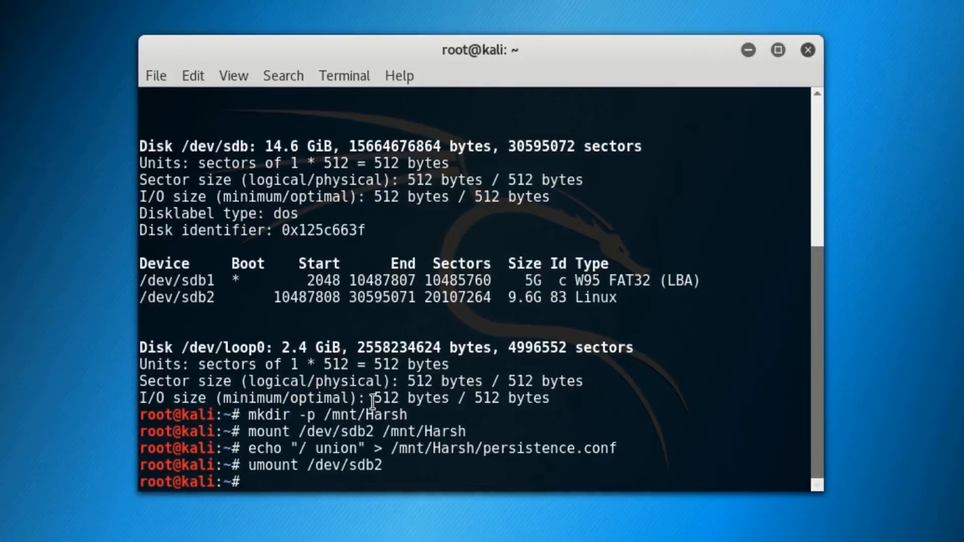
pyautogui.write('exit')
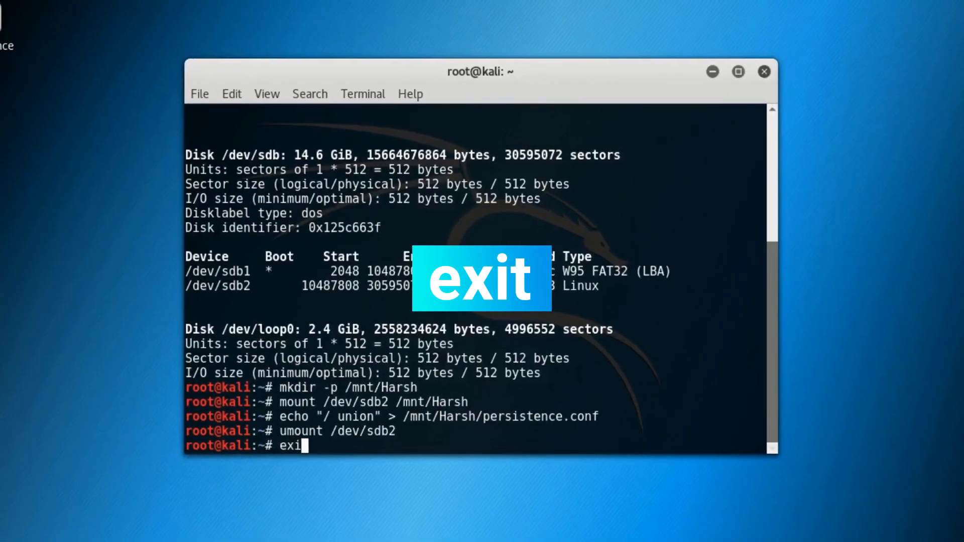
pyautogui.press('Return')
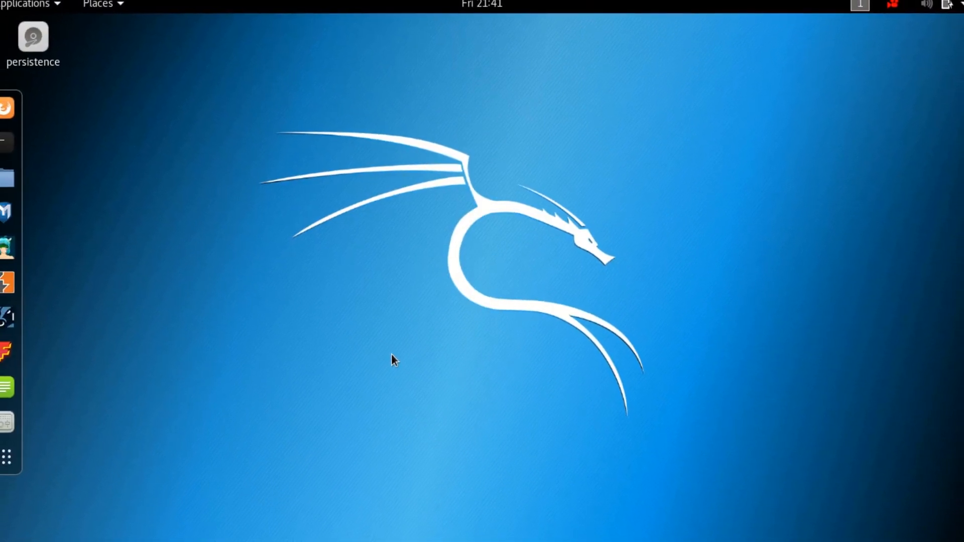
# Restart Kali from the top-right system menu's power options.
pyautogui.click(934, 9)
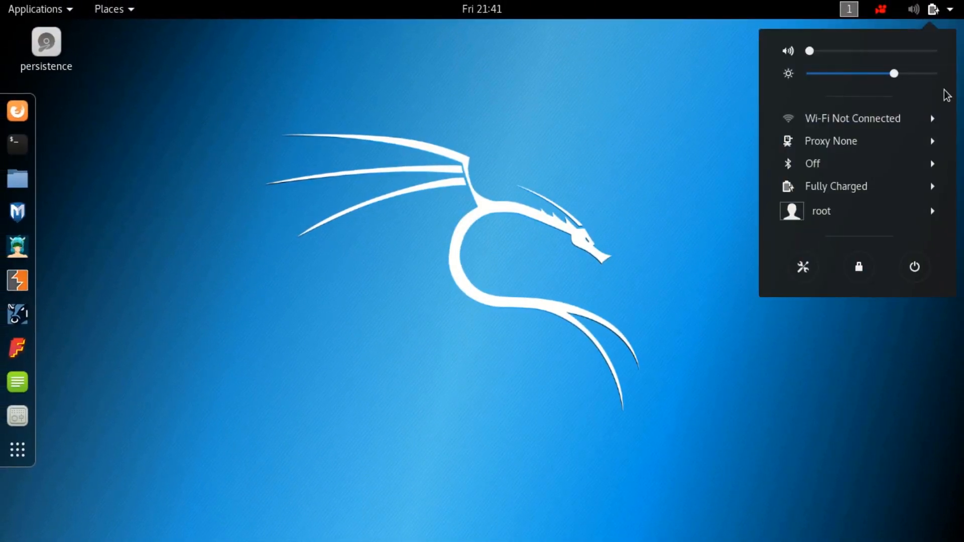
pyautogui.click(915, 267)
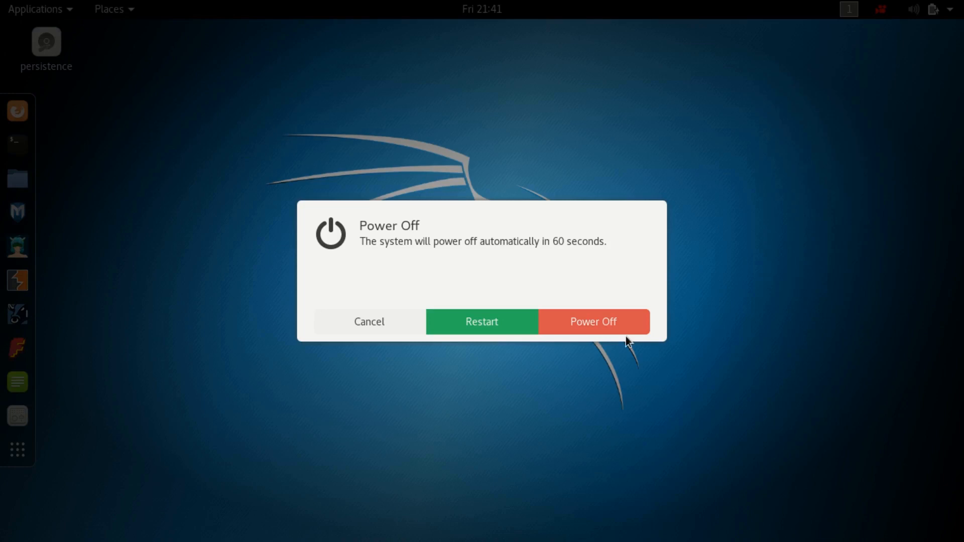
pyautogui.click(592, 321)
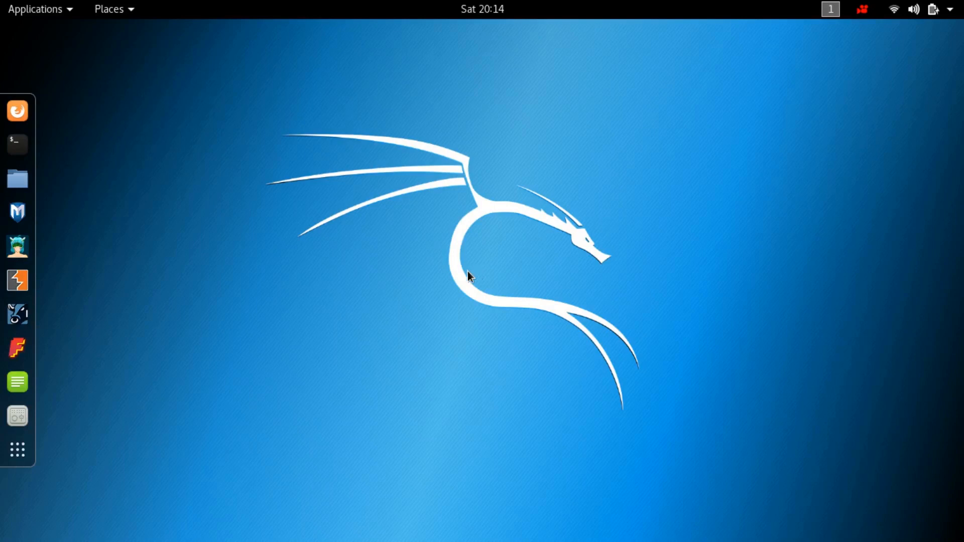
# Make a desktop folder named 'Test' from the right-click menu.
pyautogui.rightClick(468, 276)
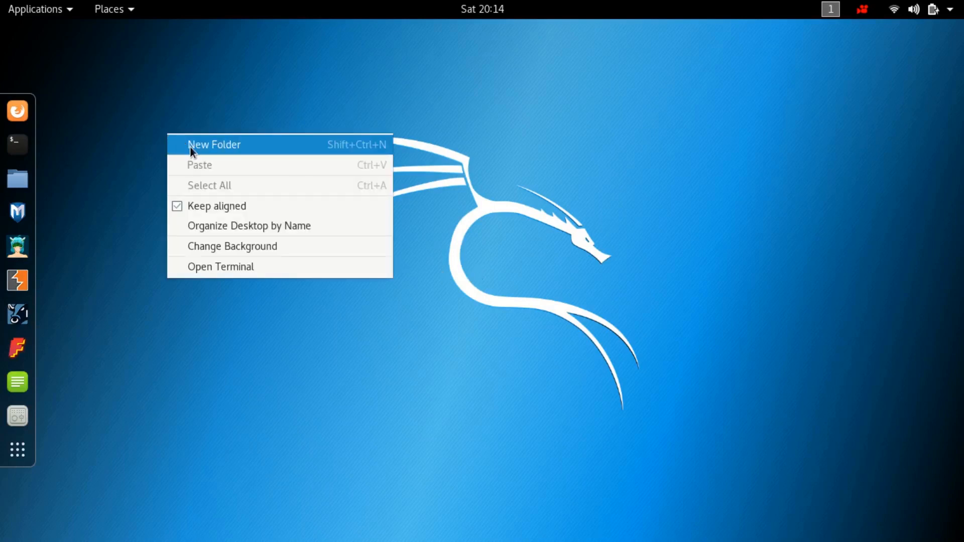
pyautogui.click(214, 145)
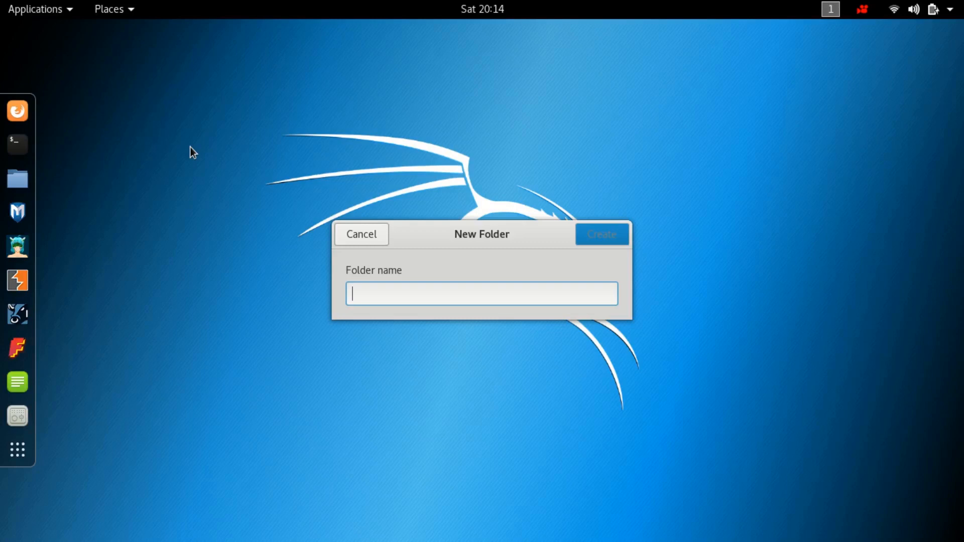
pyautogui.write('Test')
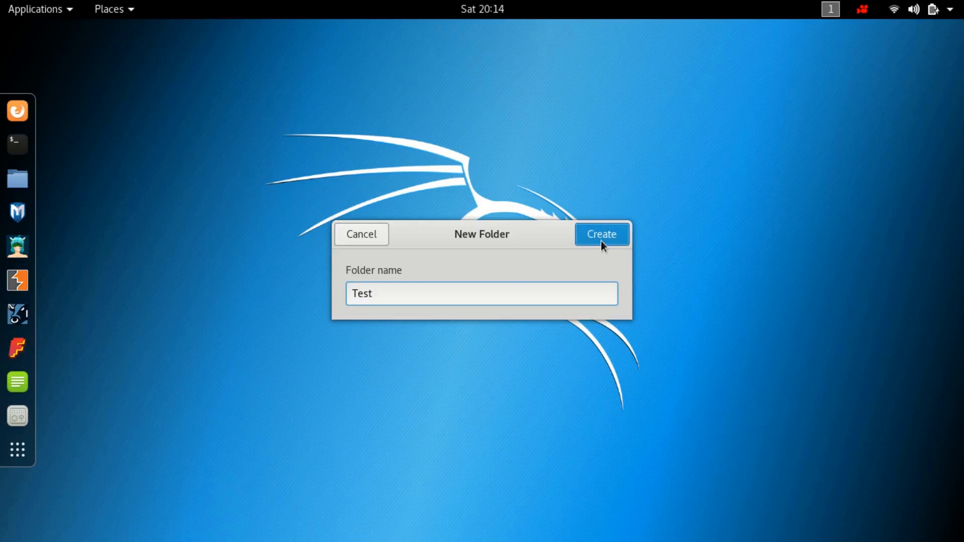
pyautogui.click(601, 234)
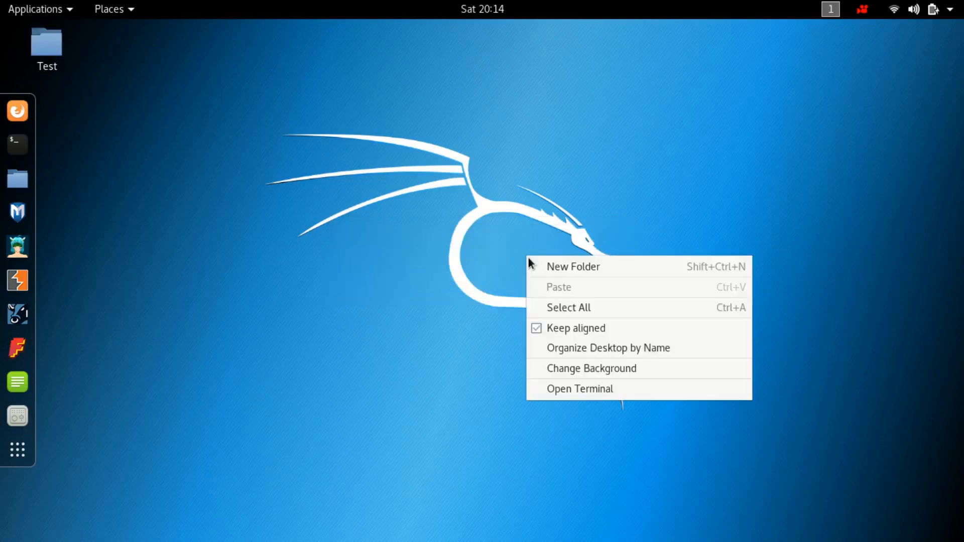
# Set the dark blue tree wallpaper as the background and close Settings.
pyautogui.click(572, 377)
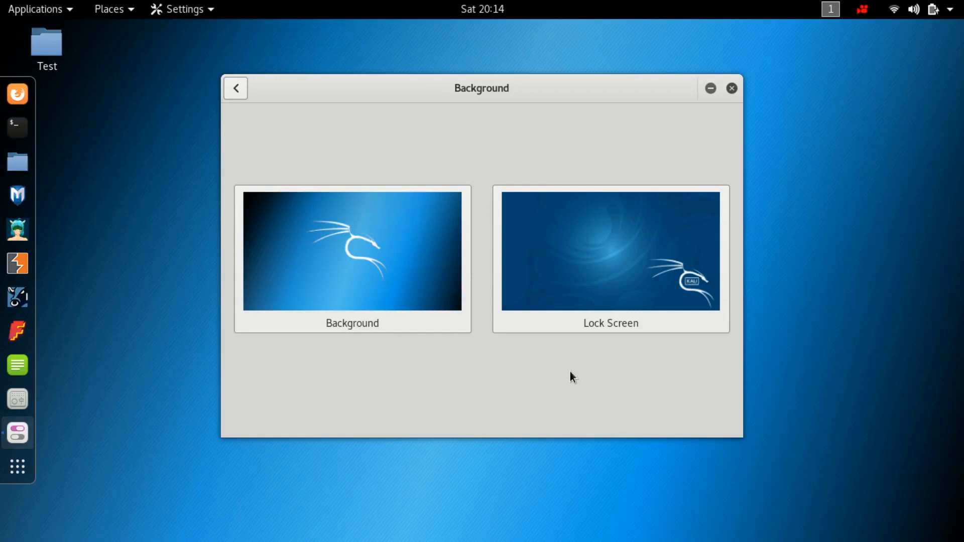
pyautogui.click(352, 250)
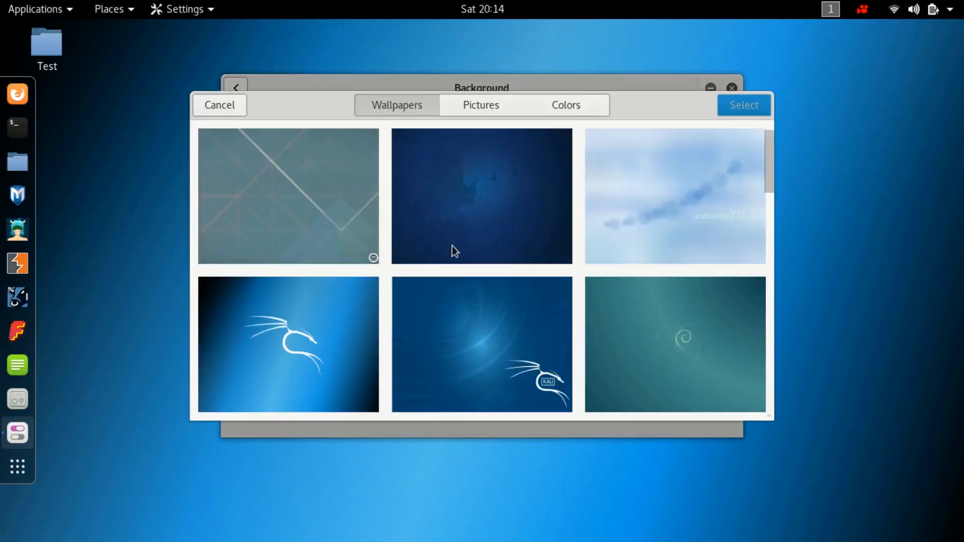
pyautogui.click(481, 195)
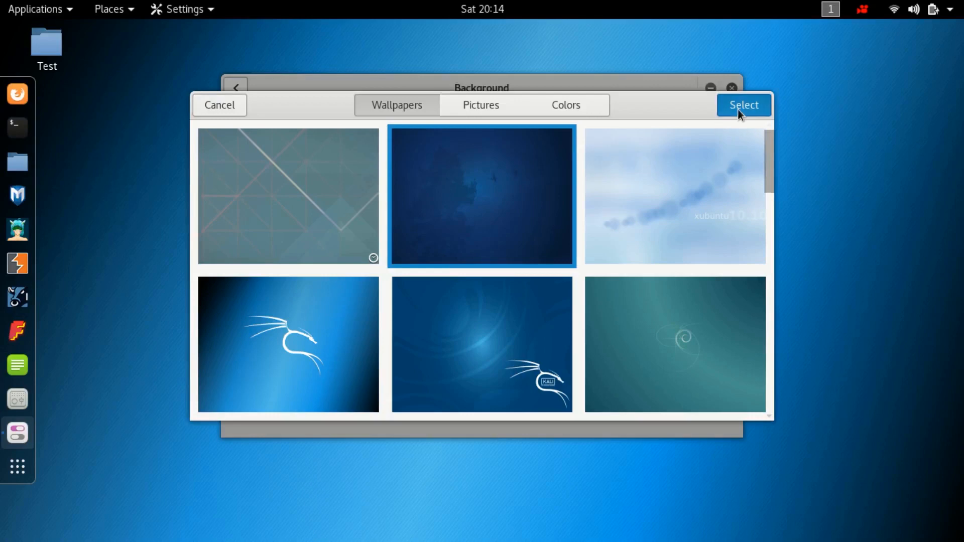
pyautogui.click(744, 105)
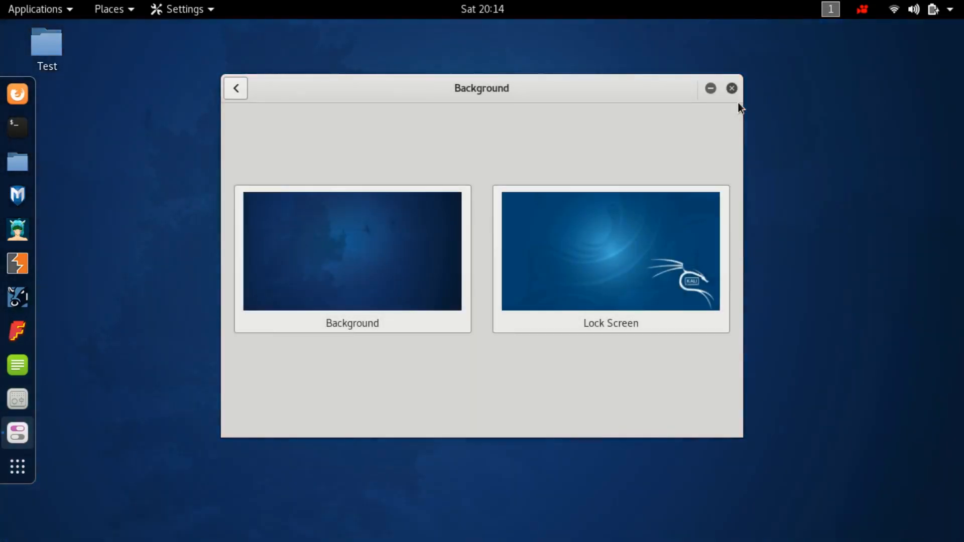
pyautogui.click(731, 88)
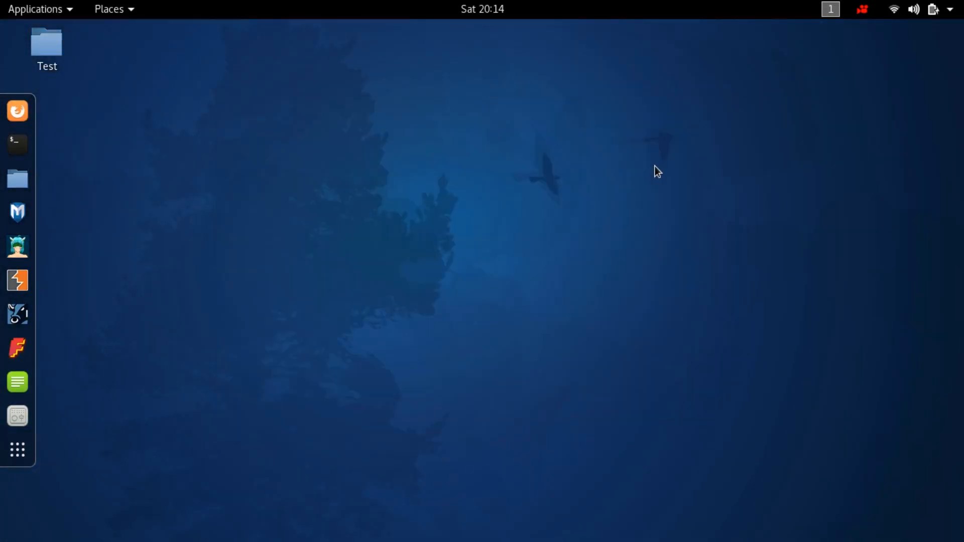
pyautogui.moveTo(903, 26)
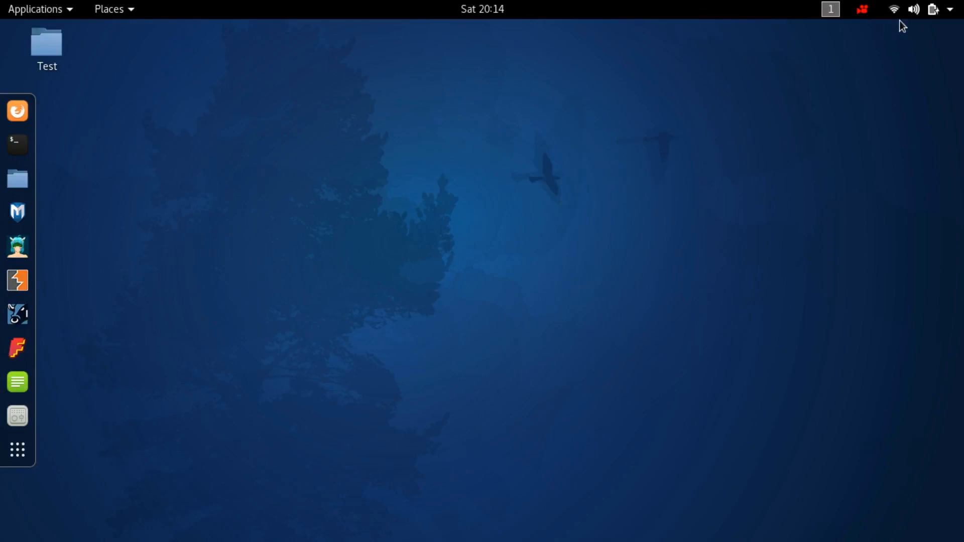
# Restart Kali from the system menu to test persistence.
pyautogui.click(934, 8)
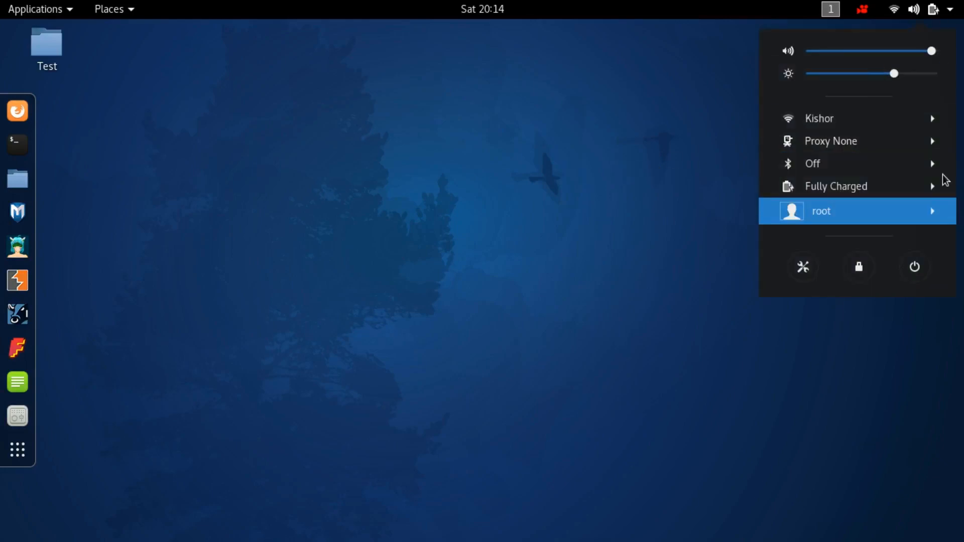
pyautogui.click(915, 266)
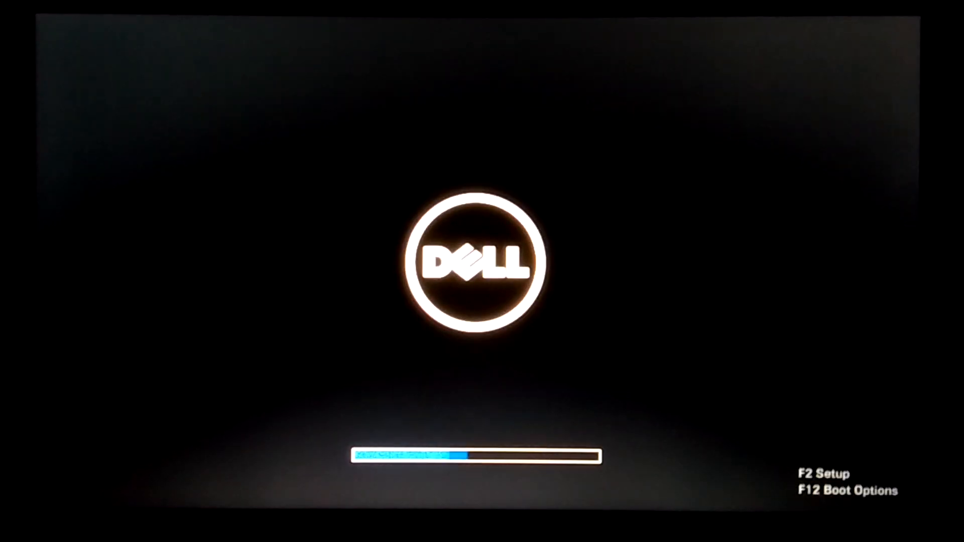
# Boot from the SanDisk USB via the F12 Dell Boot Manager.
pyautogui.press('F12')
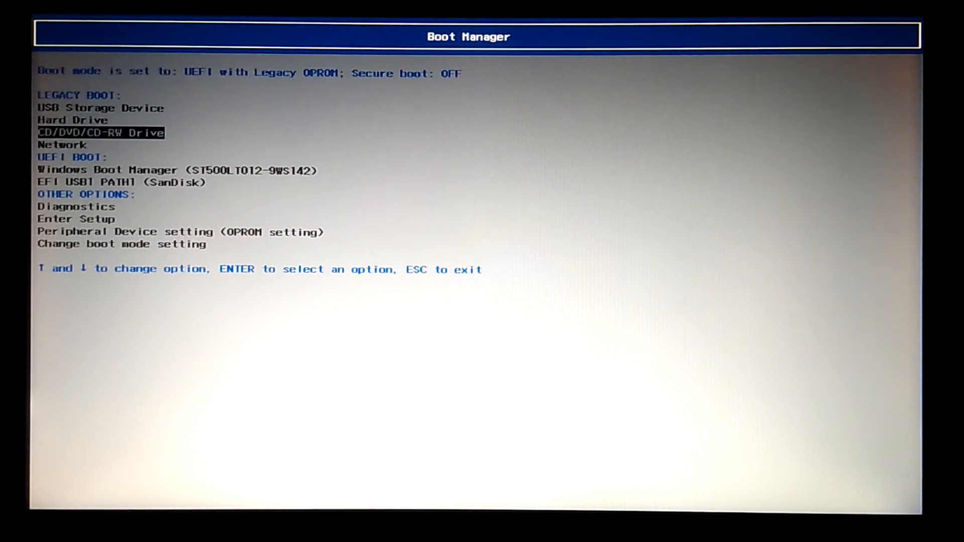
pyautogui.press('down')
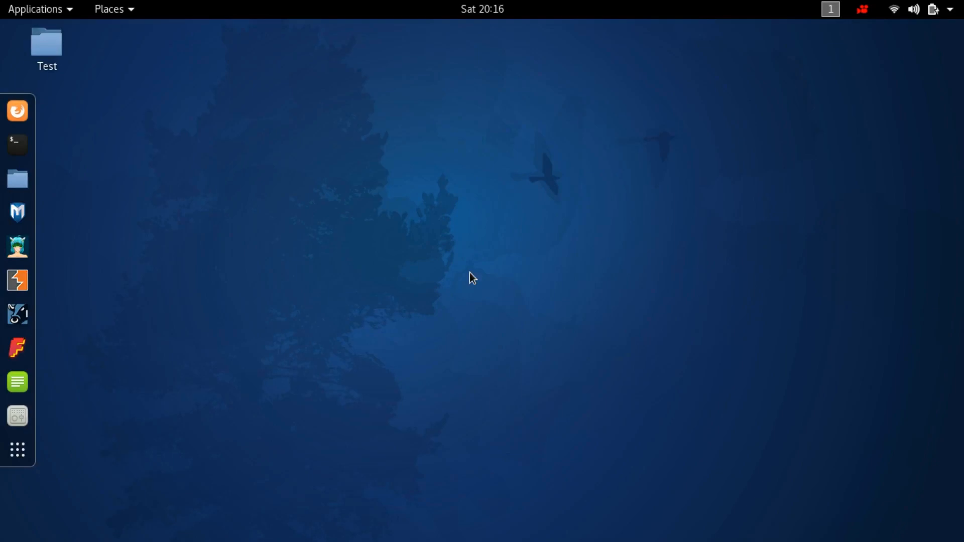
pyautogui.click(46, 43)
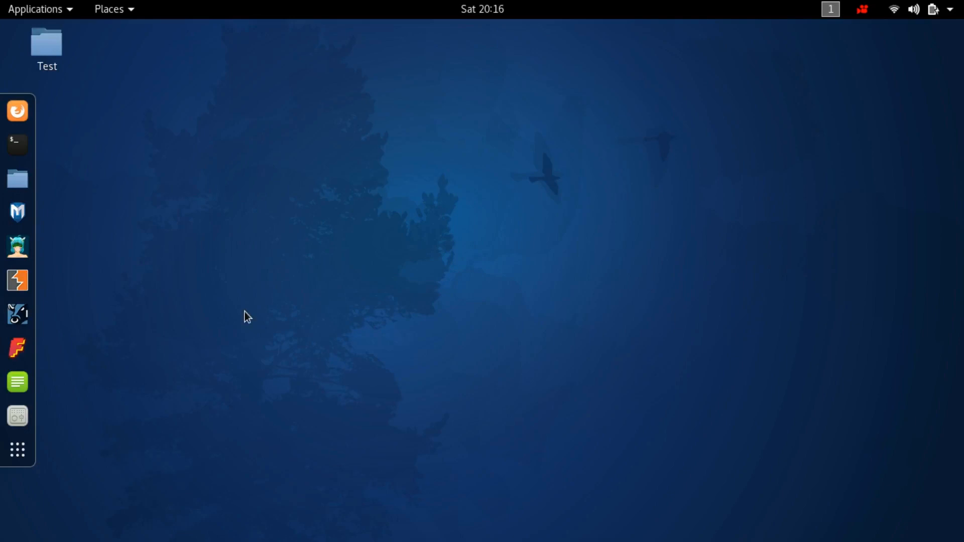
pyautogui.moveTo(455, 283)
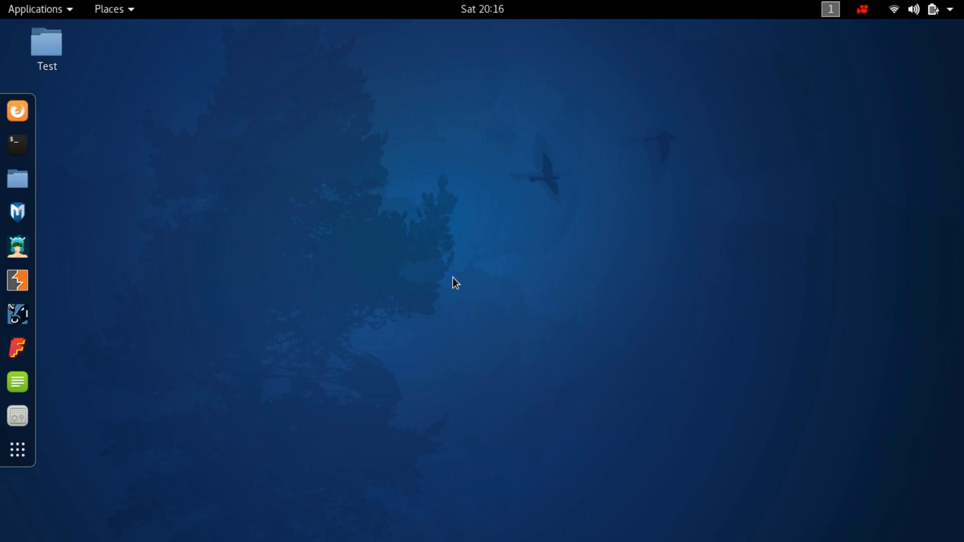